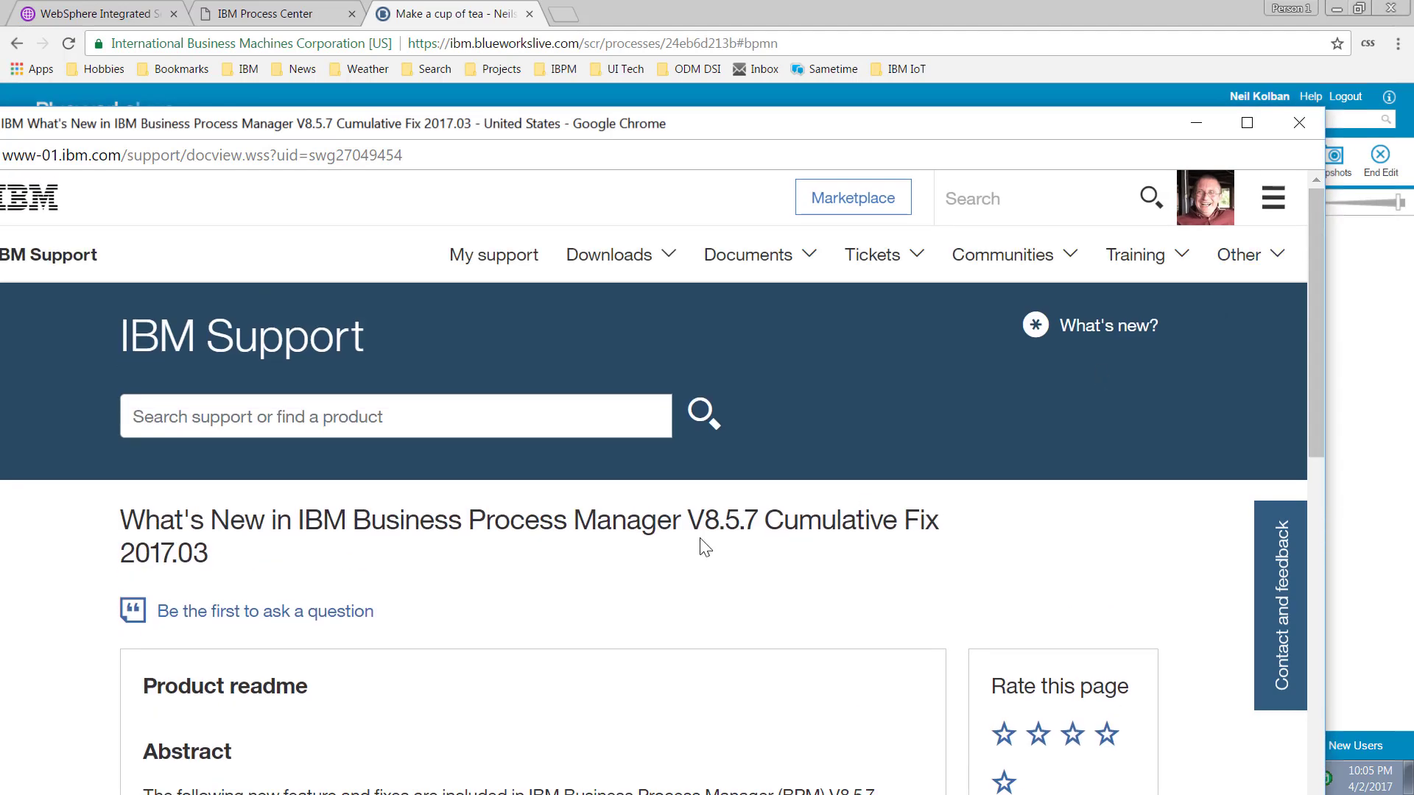
{"action": "mouse_move", "coordinate": [719, 521]}
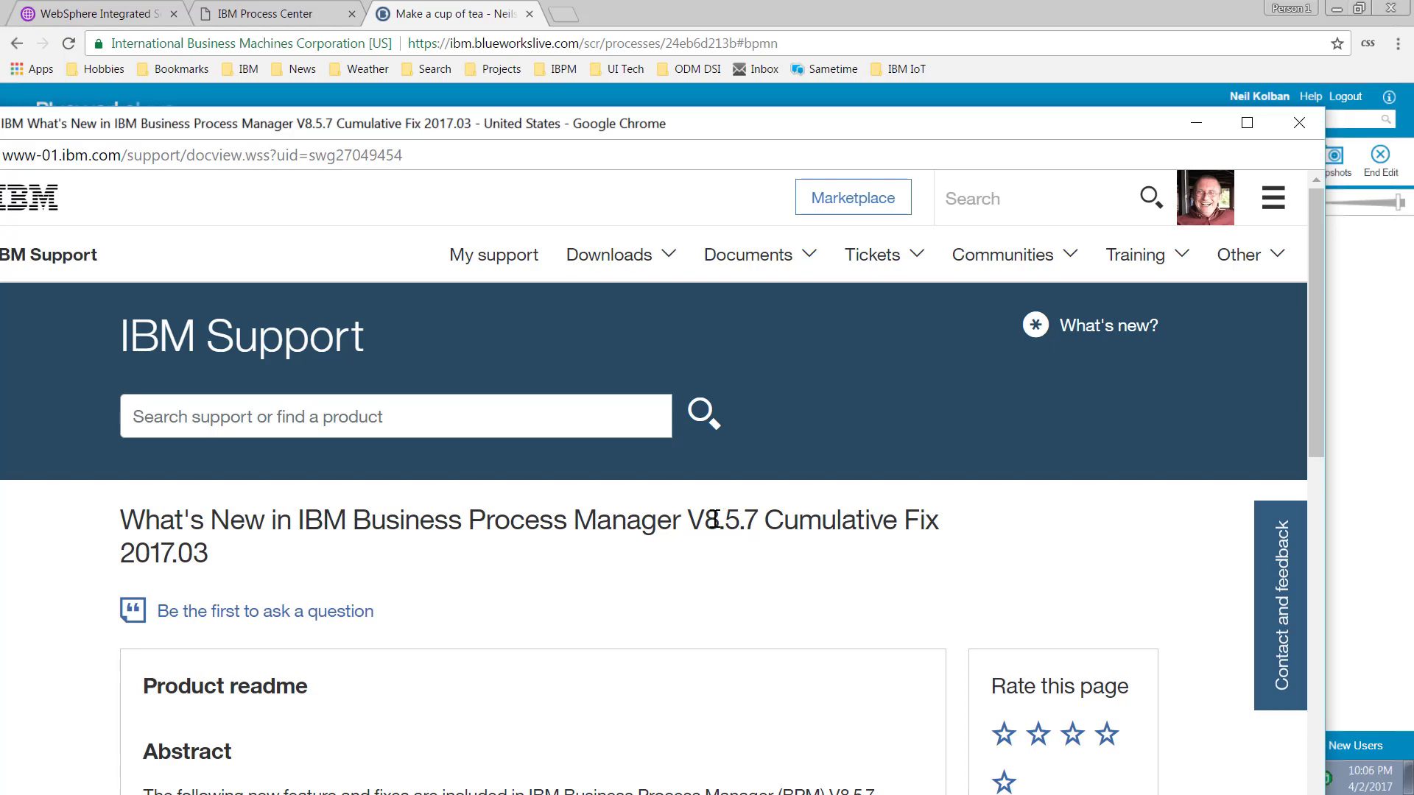
Scroll down the BPM 8.5.7 What's New page to the highlights list
{"action": "scroll", "scroll_direction": "down", "scroll_amount": 3}
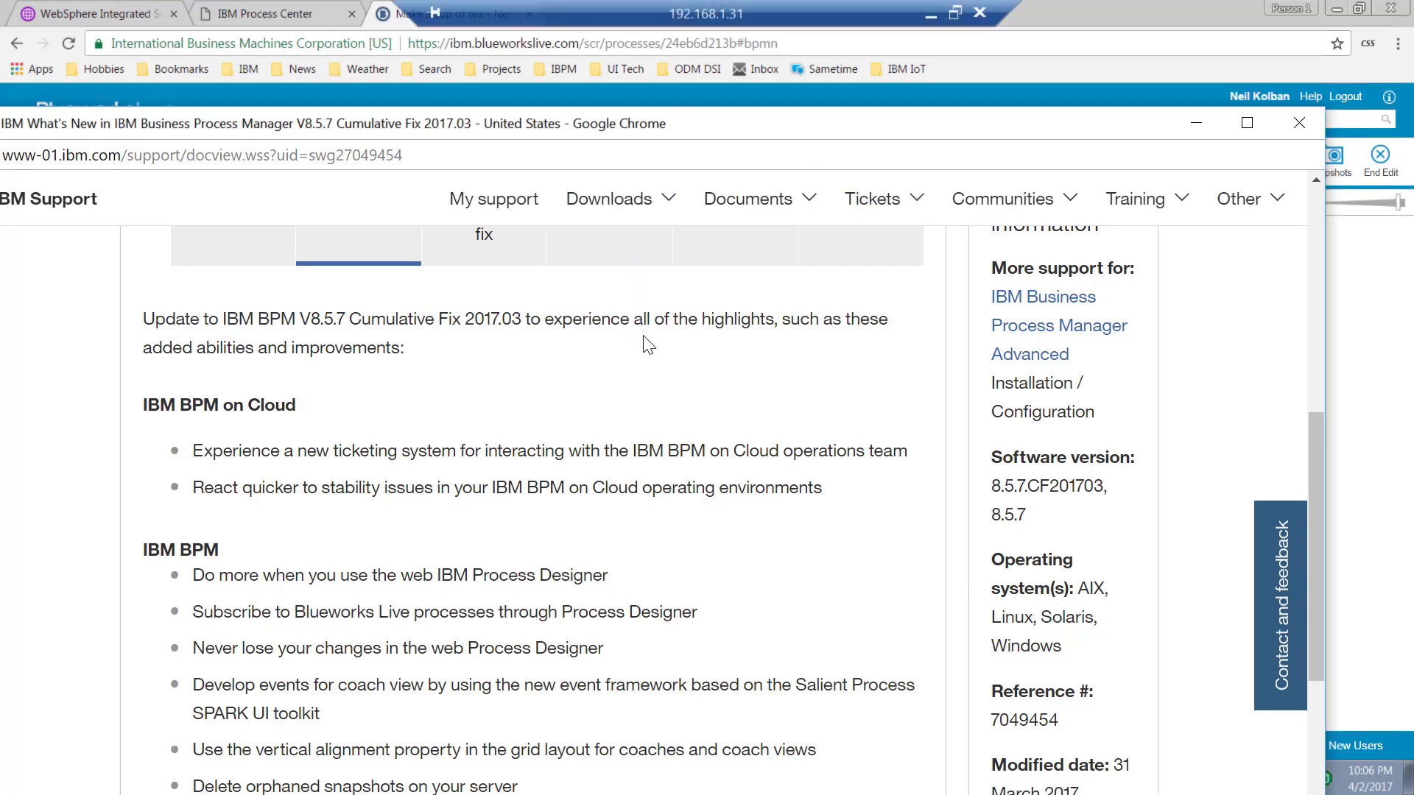
{"action": "mouse_move", "coordinate": [1170, 138]}
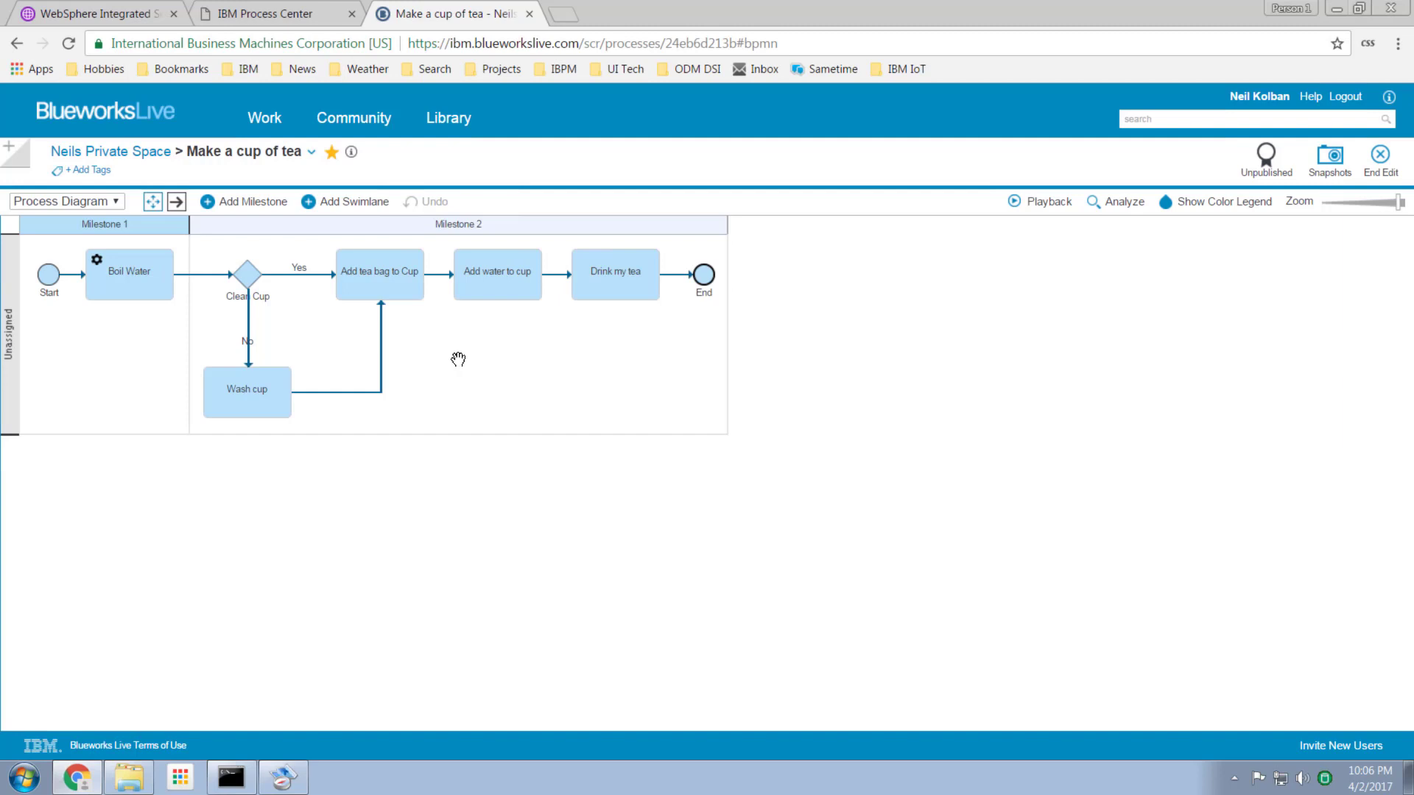
{"action": "mouse_move", "coordinate": [463, 347]}
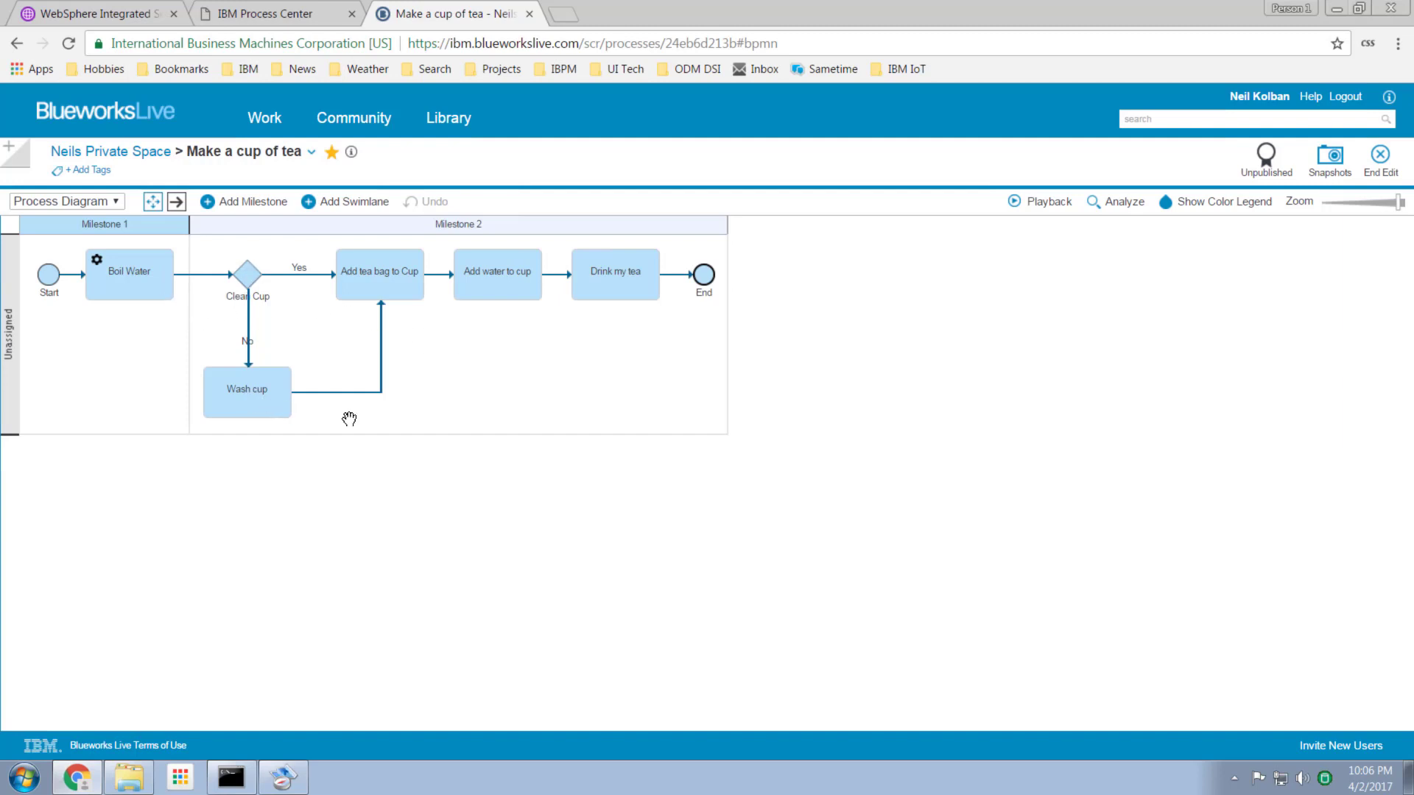
{"action": "mouse_move", "coordinate": [719, 433]}
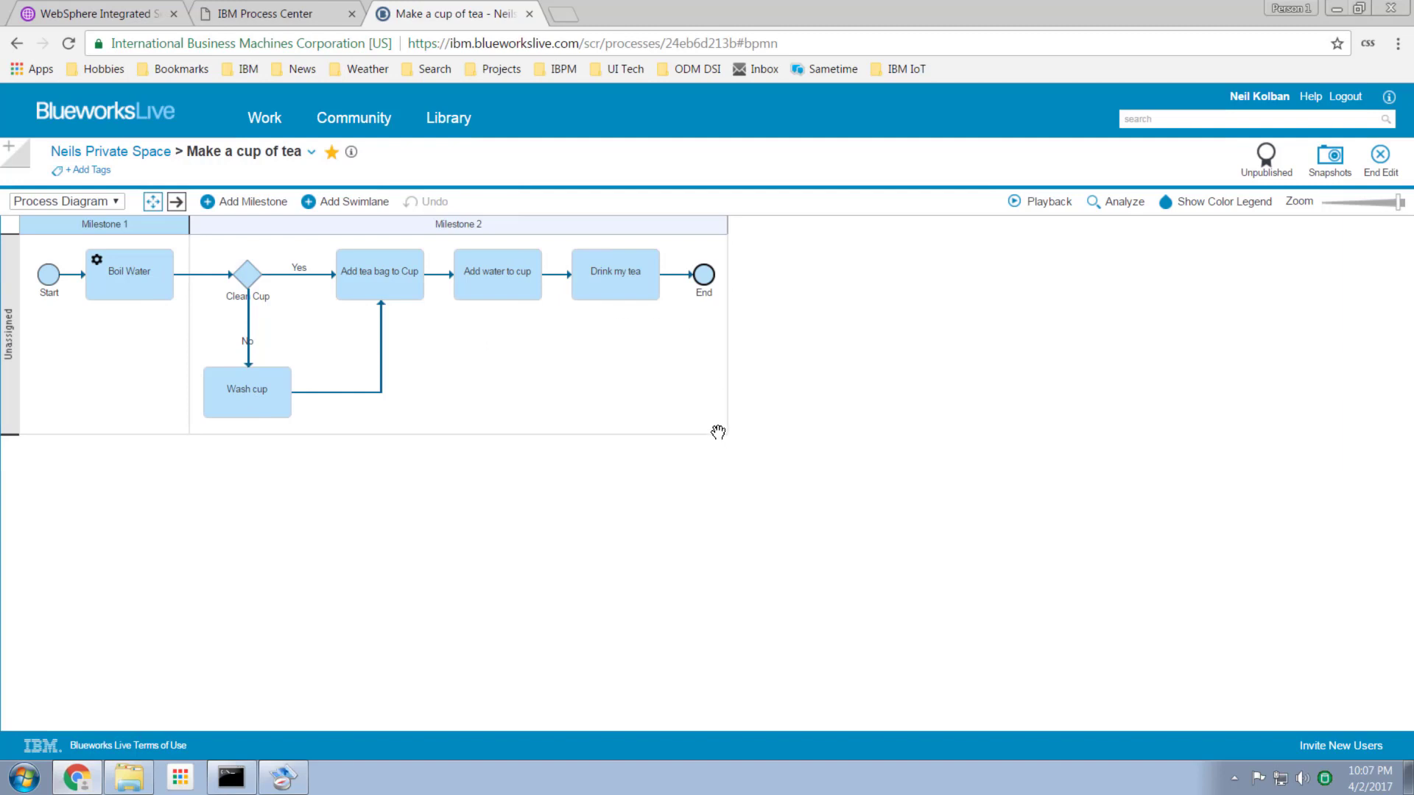
{"action": "mouse_move", "coordinate": [518, 188]}
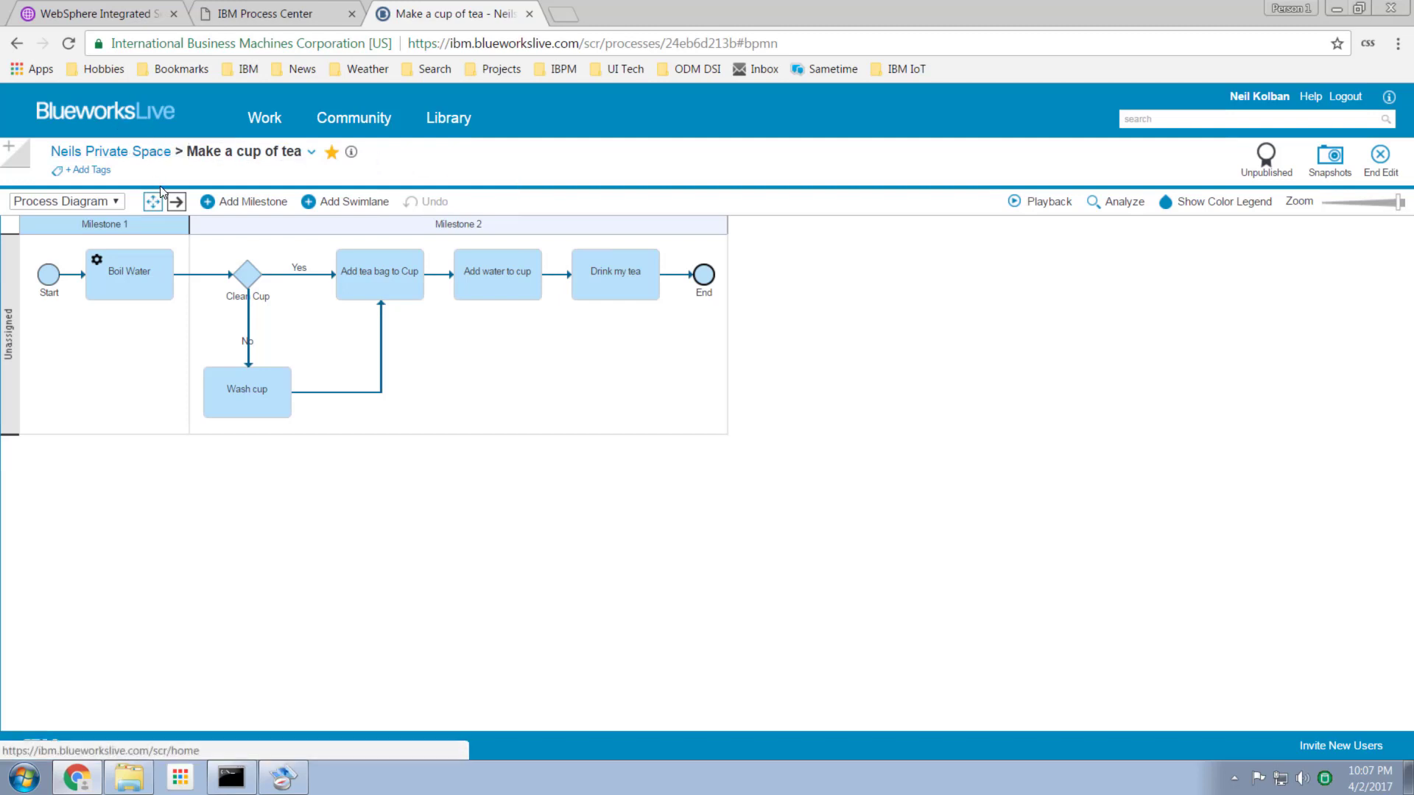
Look over the Make a cup of tea diagram, then switch to the IBM Process Center tab
{"action": "left_click", "coordinate": [243, 151]}
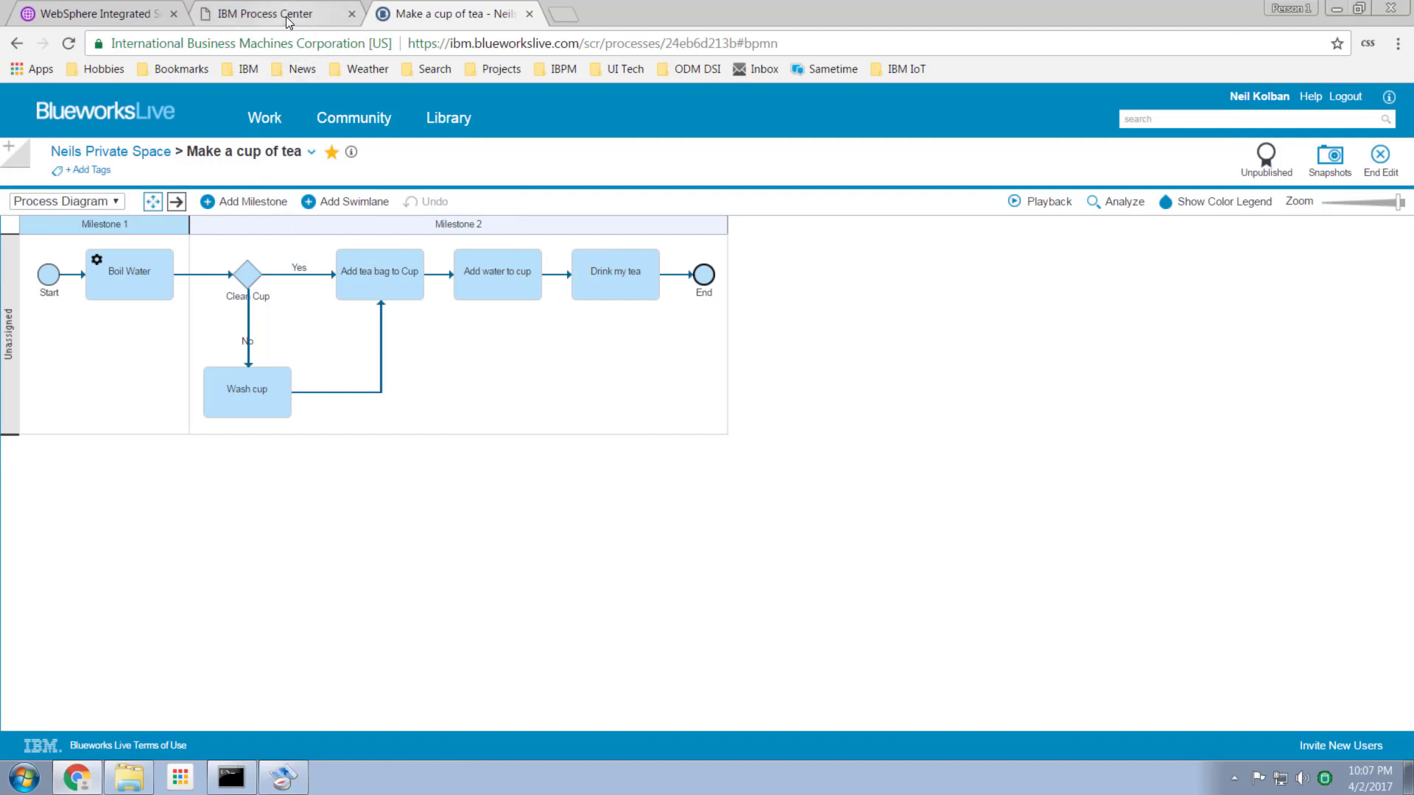
{"action": "mouse_move", "coordinate": [265, 13]}
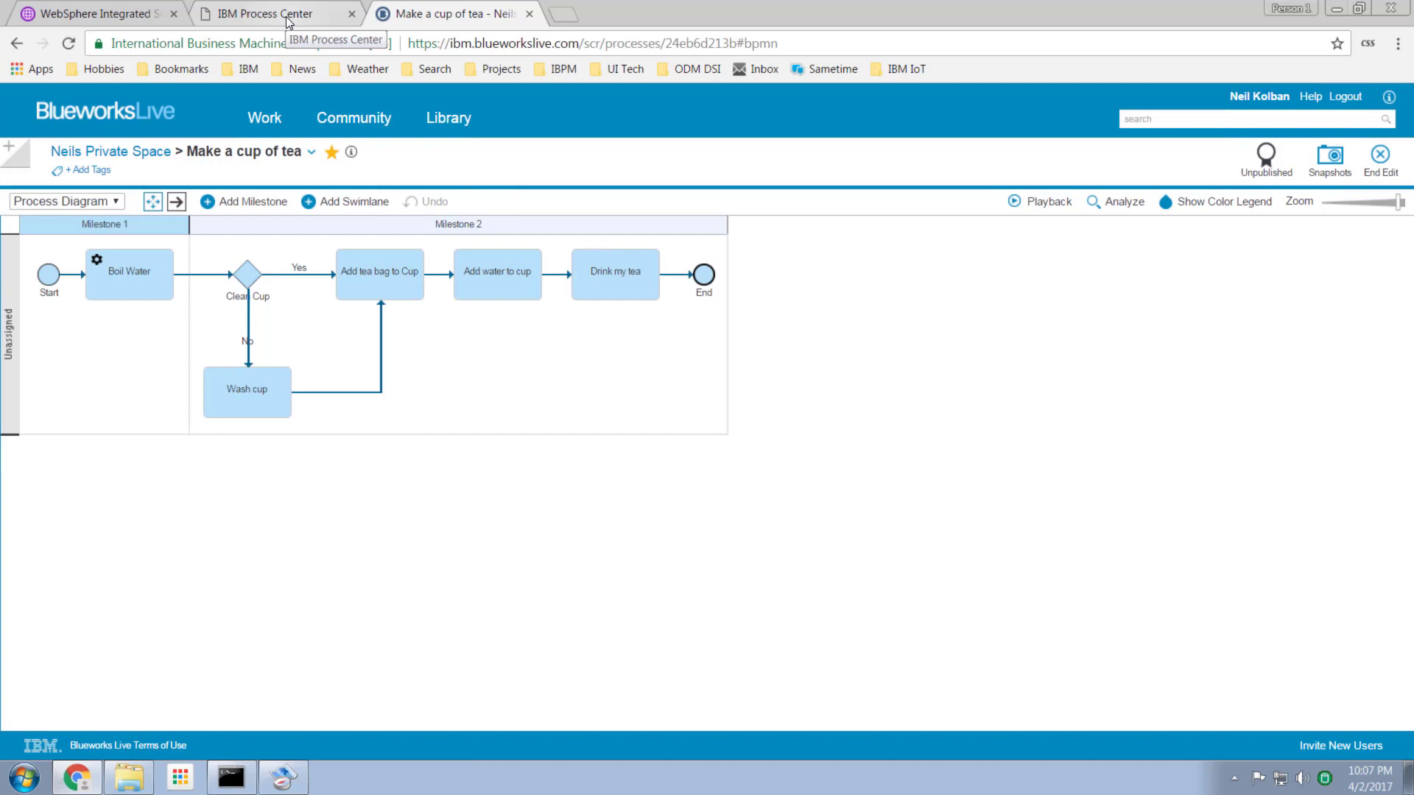
{"action": "left_click", "coordinate": [264, 13]}
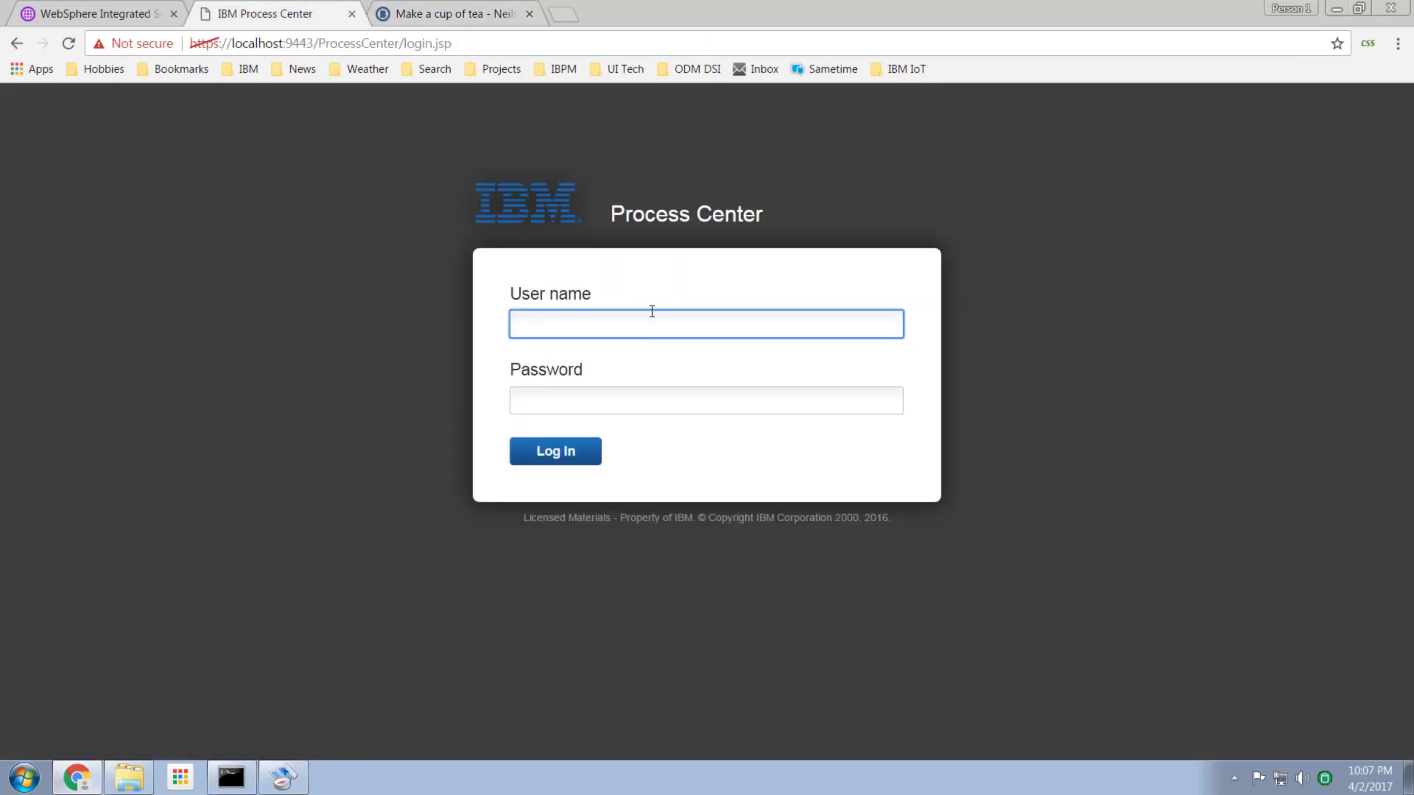
Log in to Process Center as kolba and open test1 in the Designer
{"action": "type", "text": "kolban"}
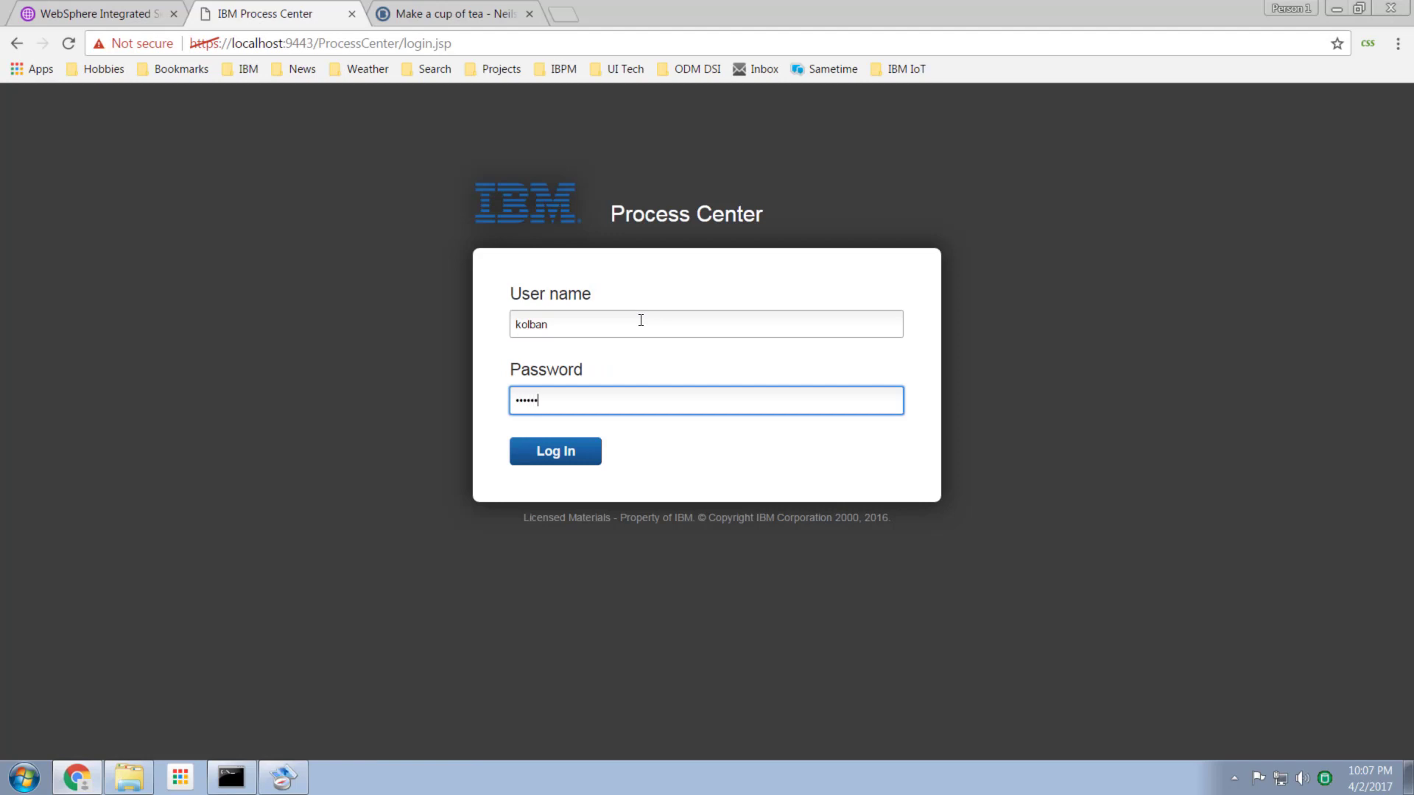
{"action": "left_click", "coordinate": [555, 451]}
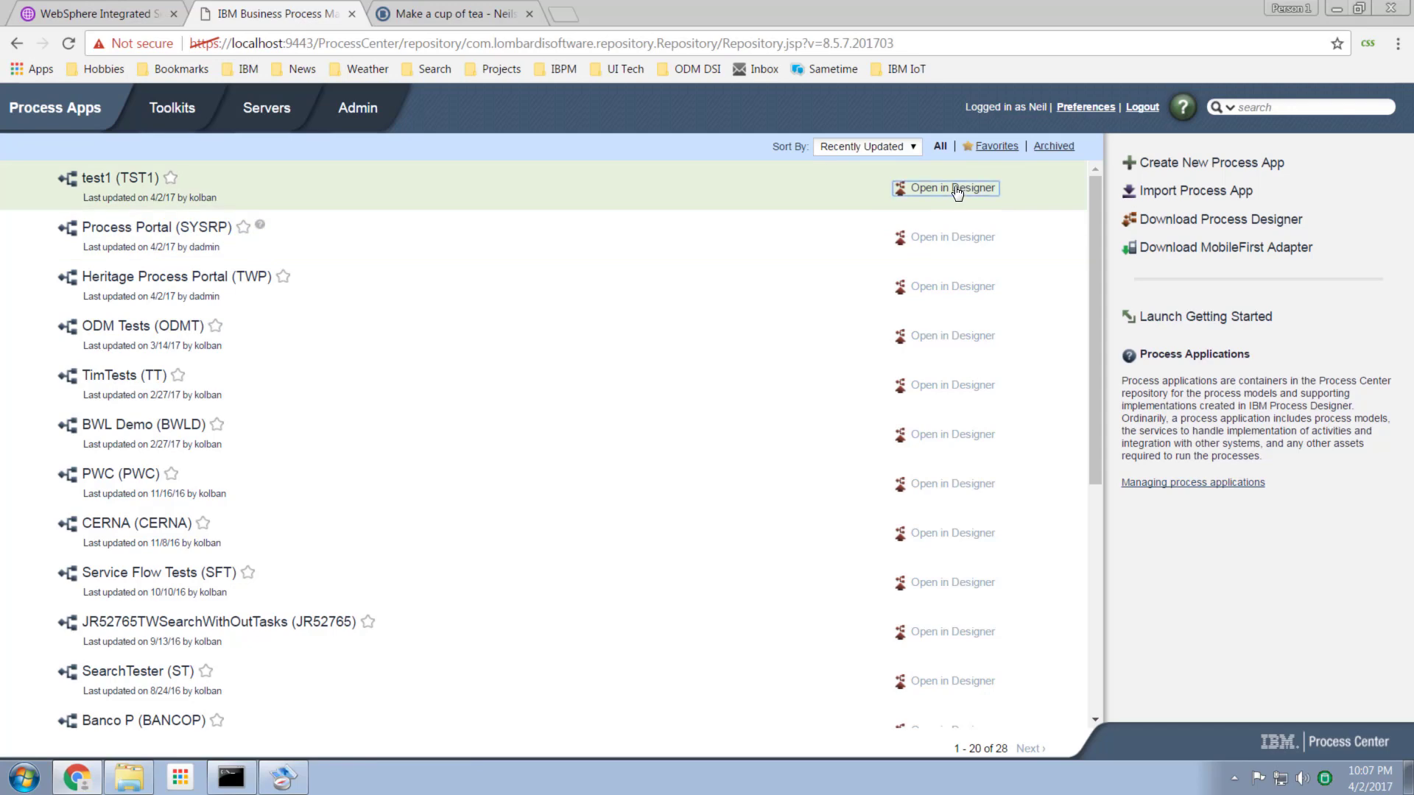
{"action": "left_click", "coordinate": [952, 188]}
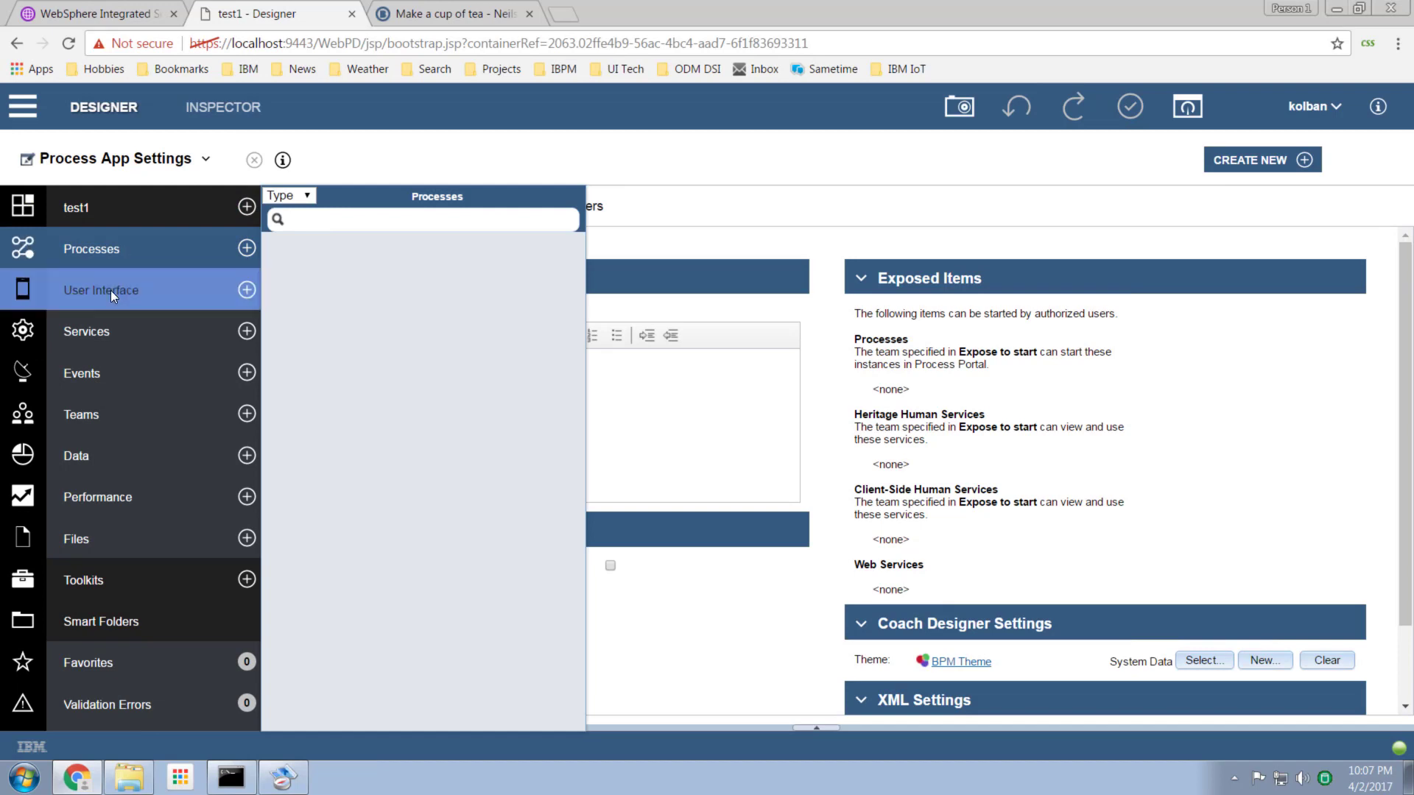
Start a Blueworks Live subscription for test1 and enter the login password
{"action": "left_click", "coordinate": [101, 289]}
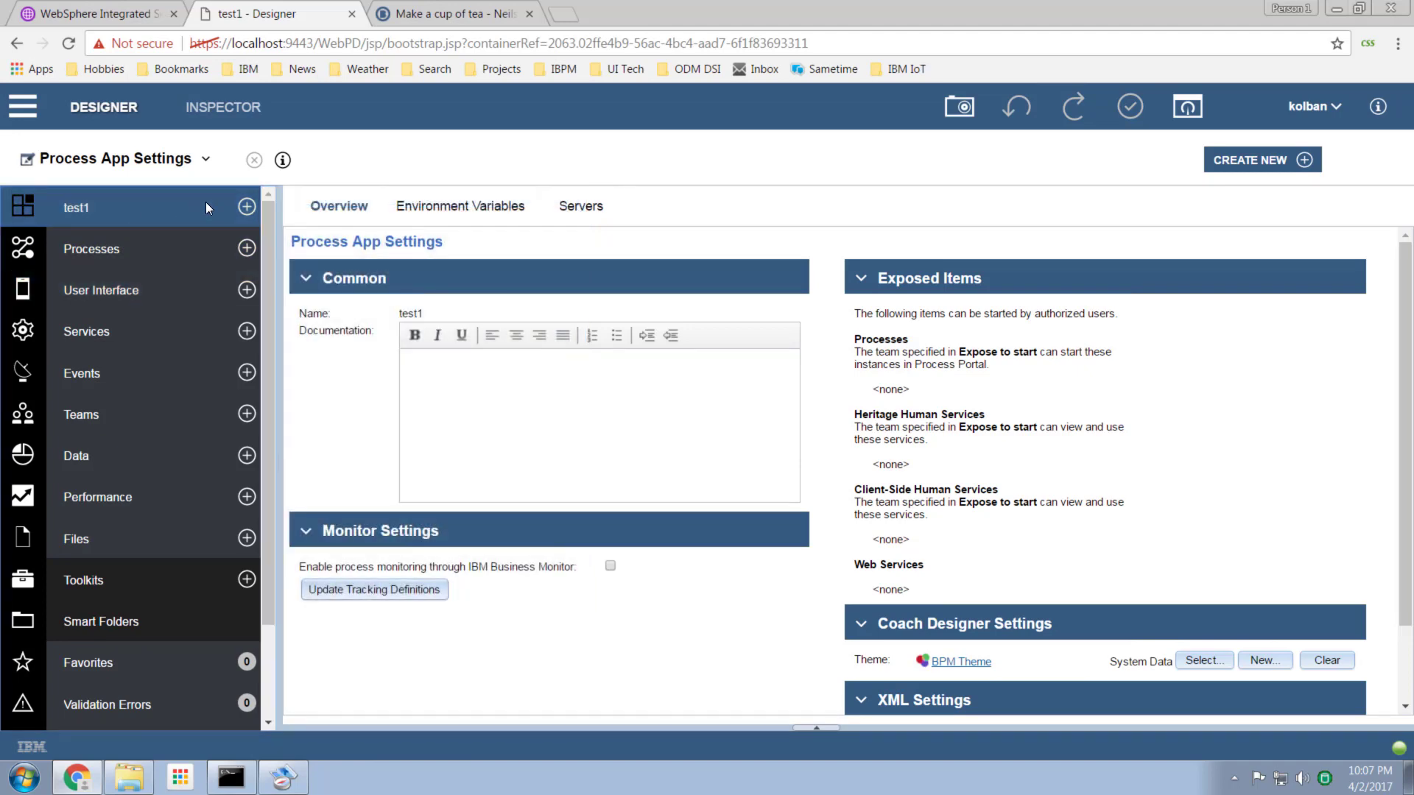
{"action": "left_click", "coordinate": [246, 206]}
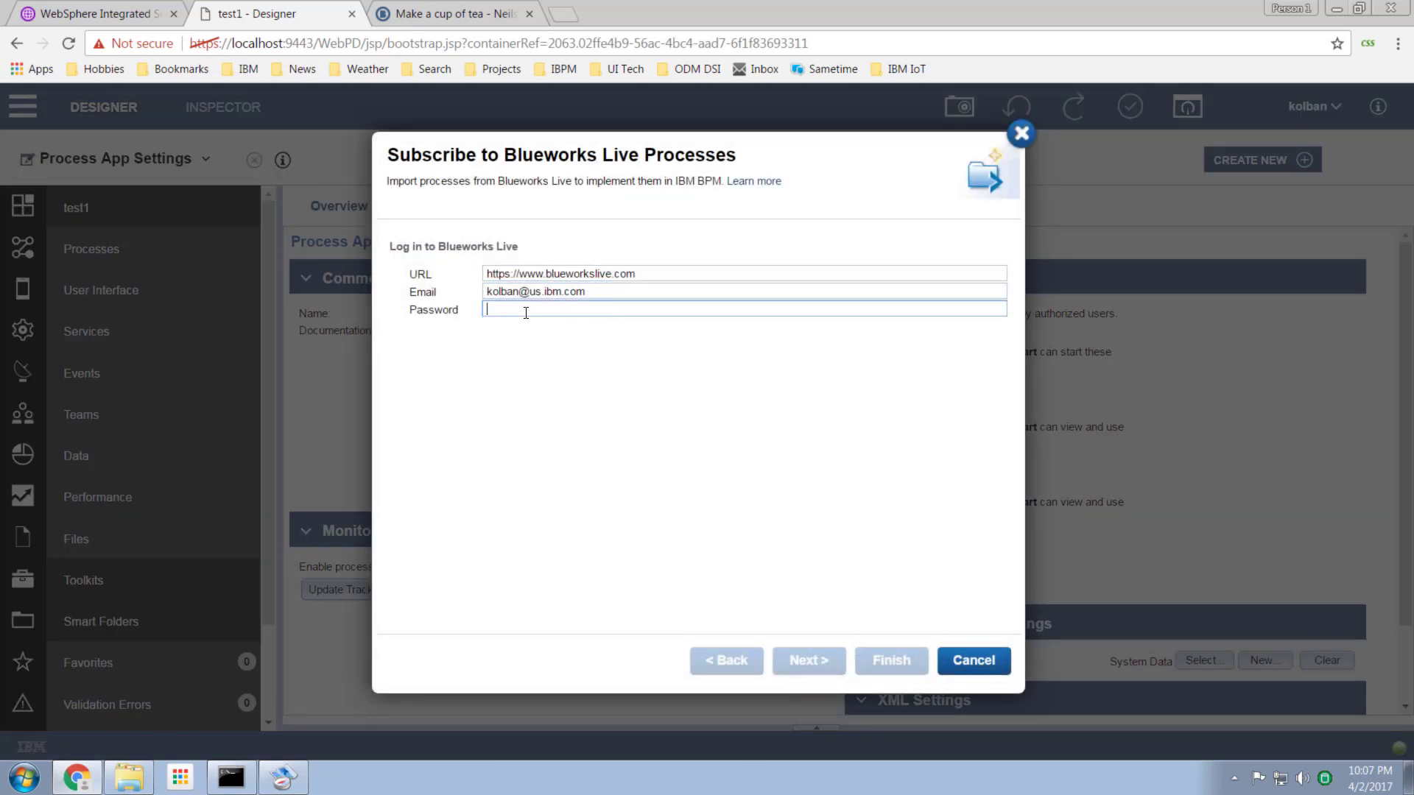
{"action": "type", "text": "•••••"}
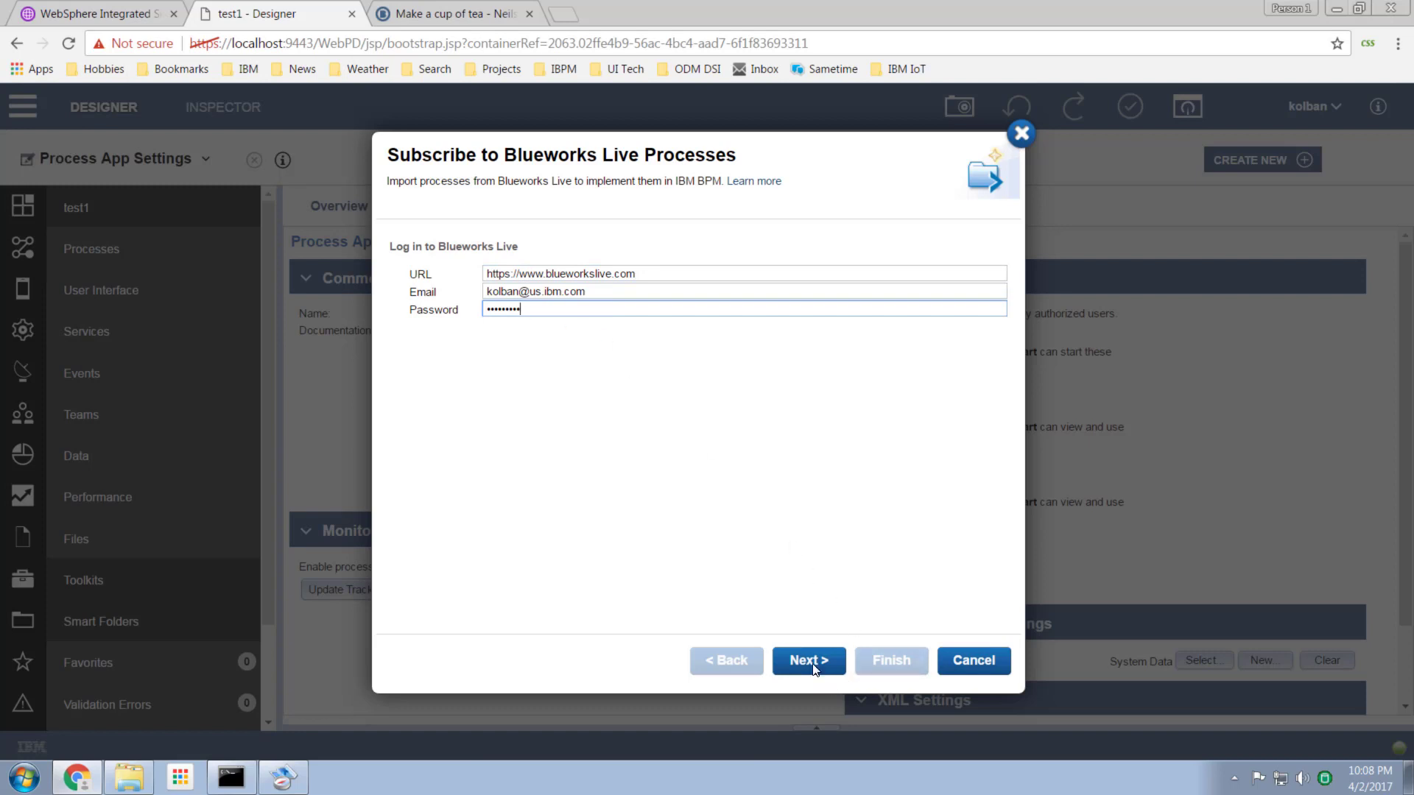
{"action": "left_click", "coordinate": [807, 660]}
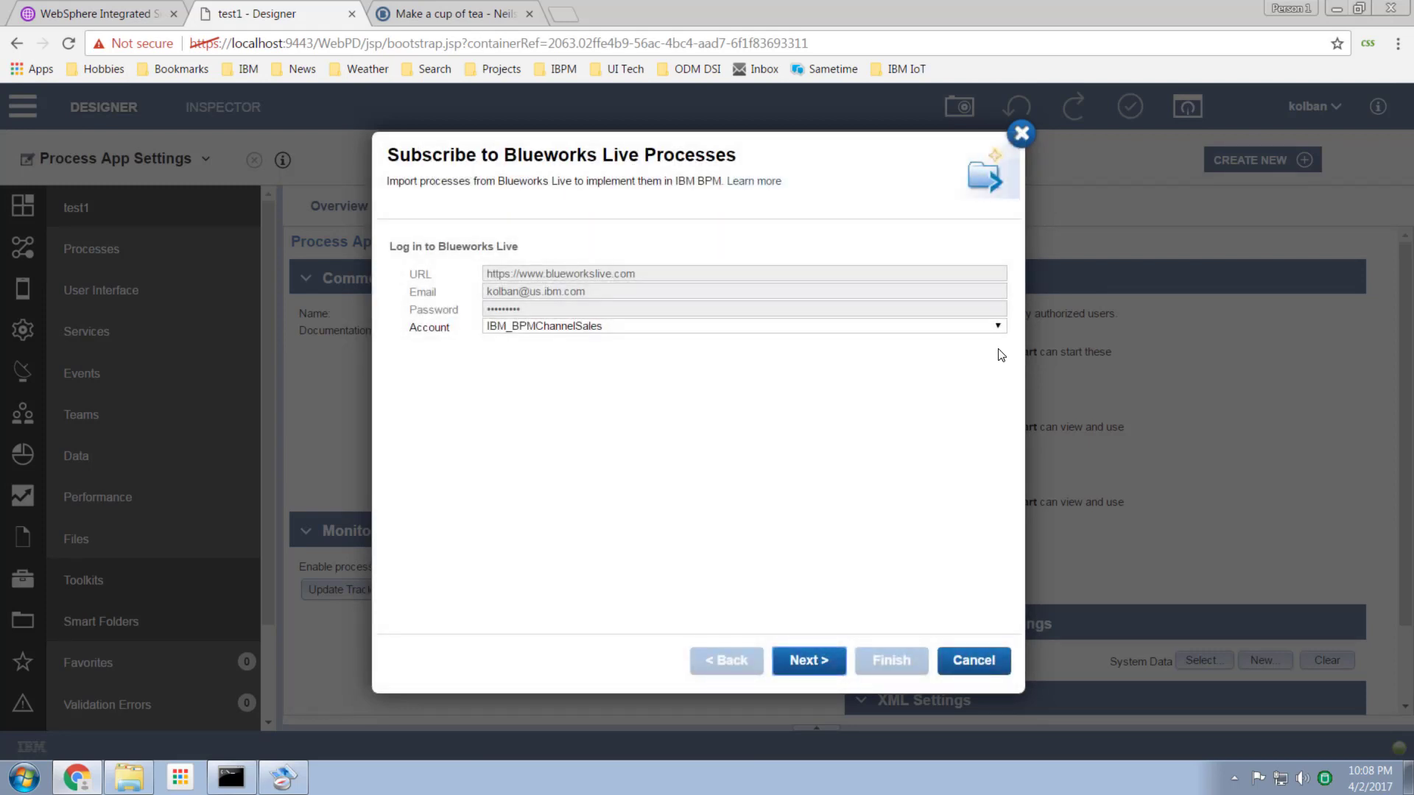
{"action": "left_click", "coordinate": [807, 660]}
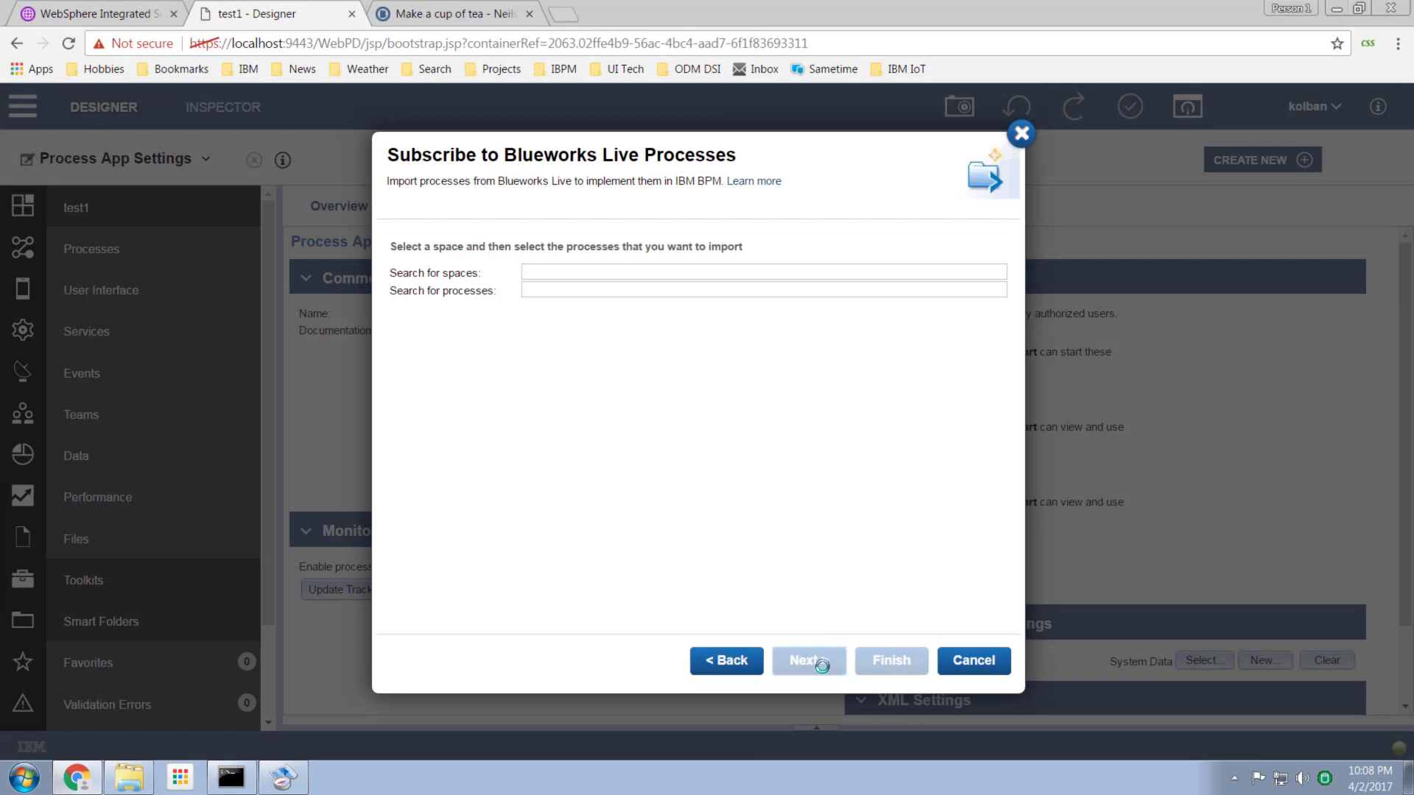
{"action": "left_click", "coordinate": [807, 659]}
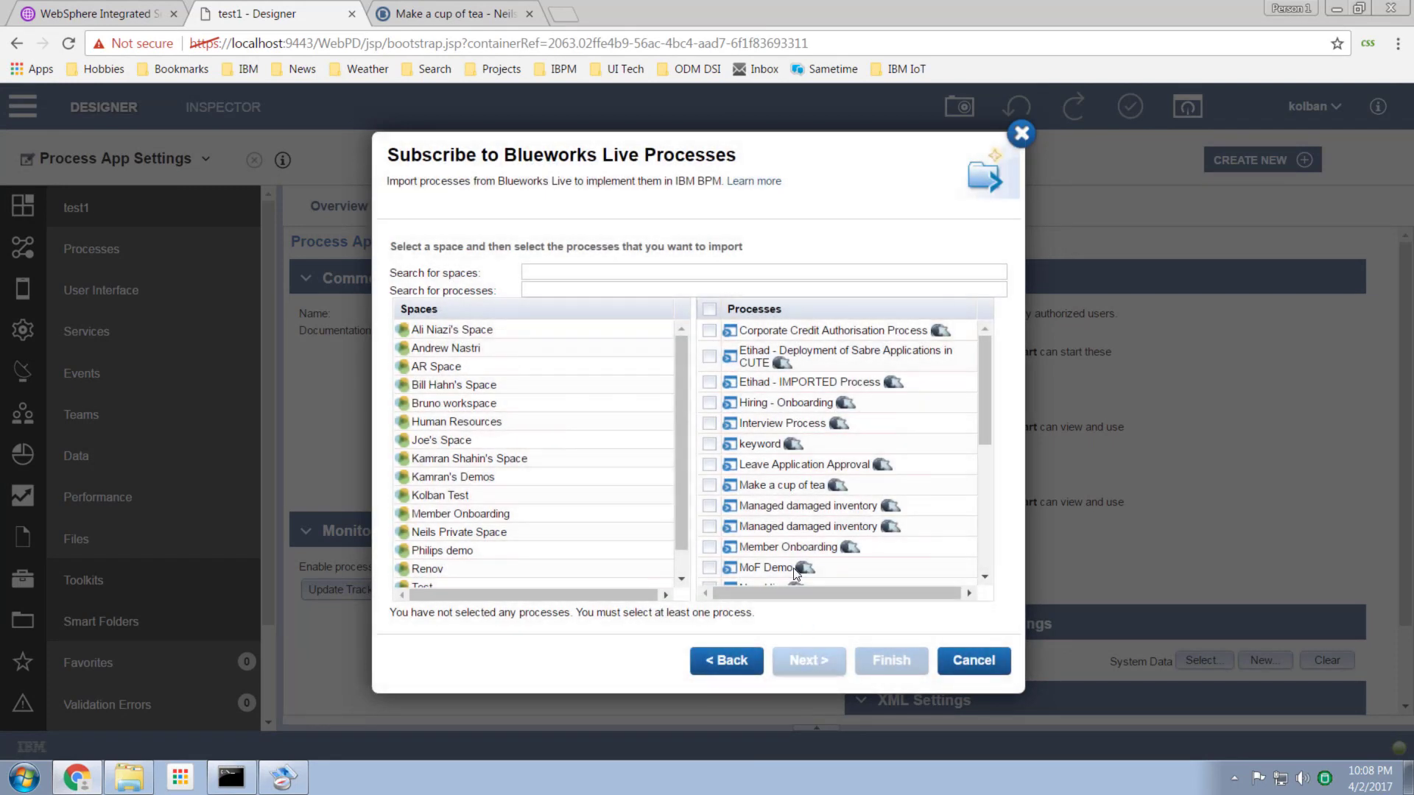
{"action": "left_click", "coordinate": [439, 495]}
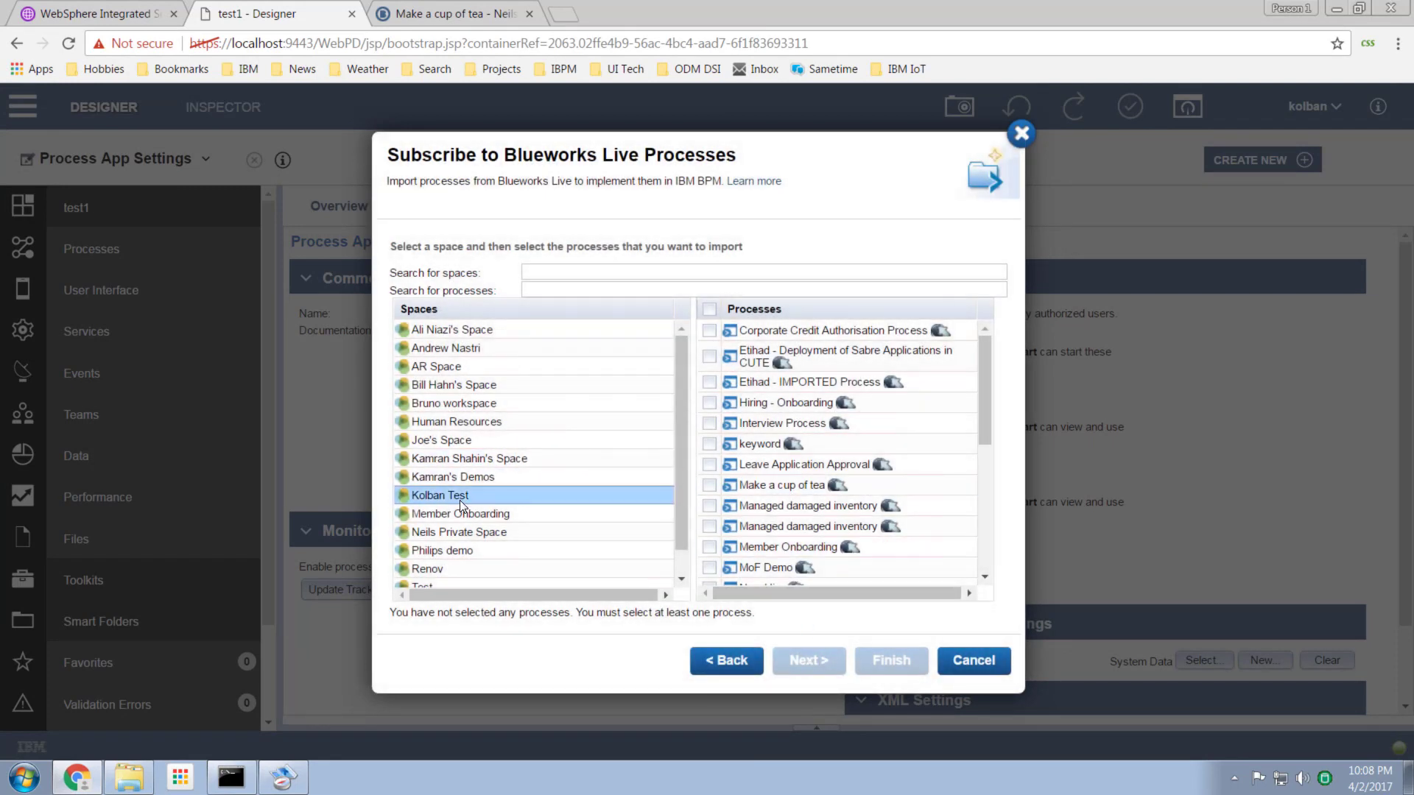
{"action": "left_click", "coordinate": [452, 477]}
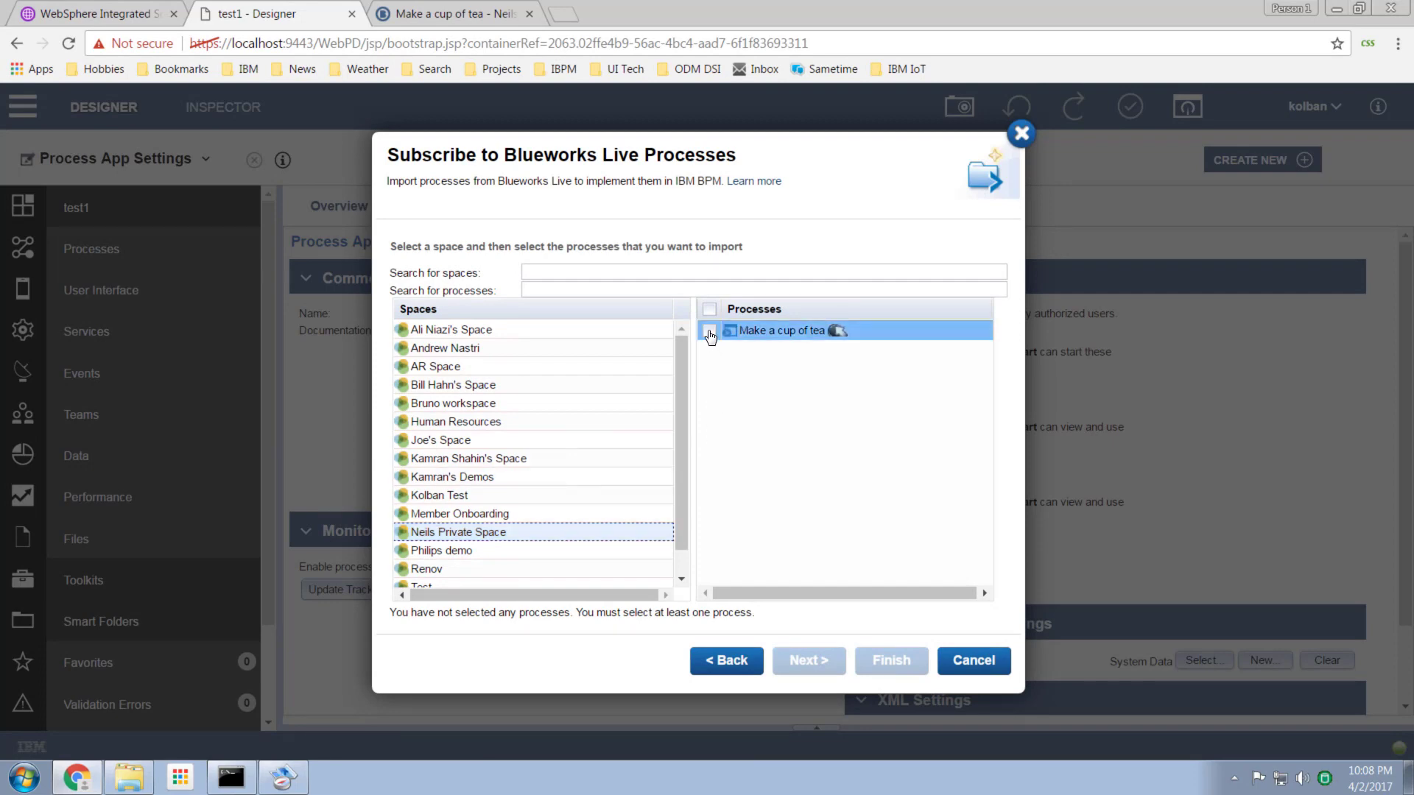
{"action": "left_click", "coordinate": [710, 330]}
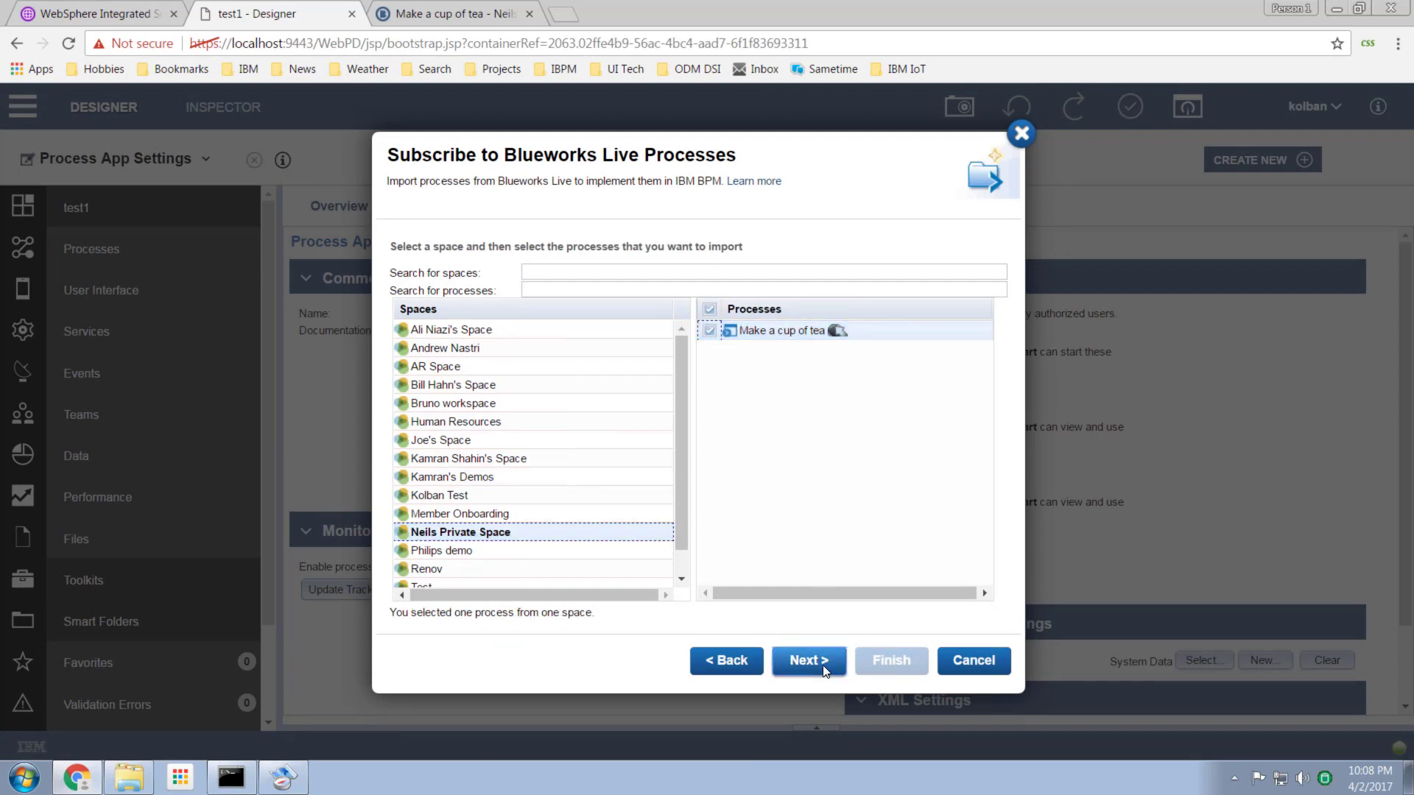
{"action": "left_click", "coordinate": [807, 660]}
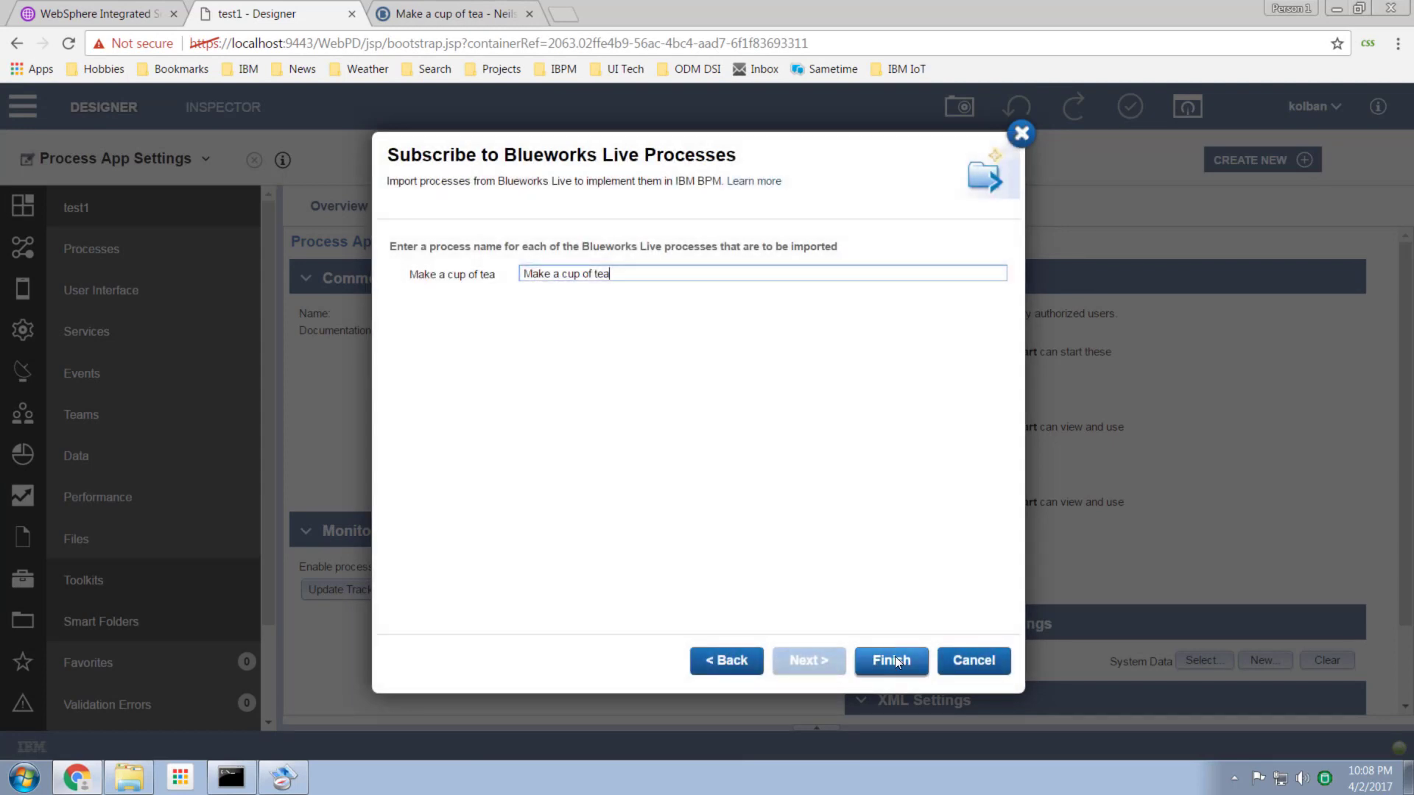
{"action": "left_click", "coordinate": [889, 660]}
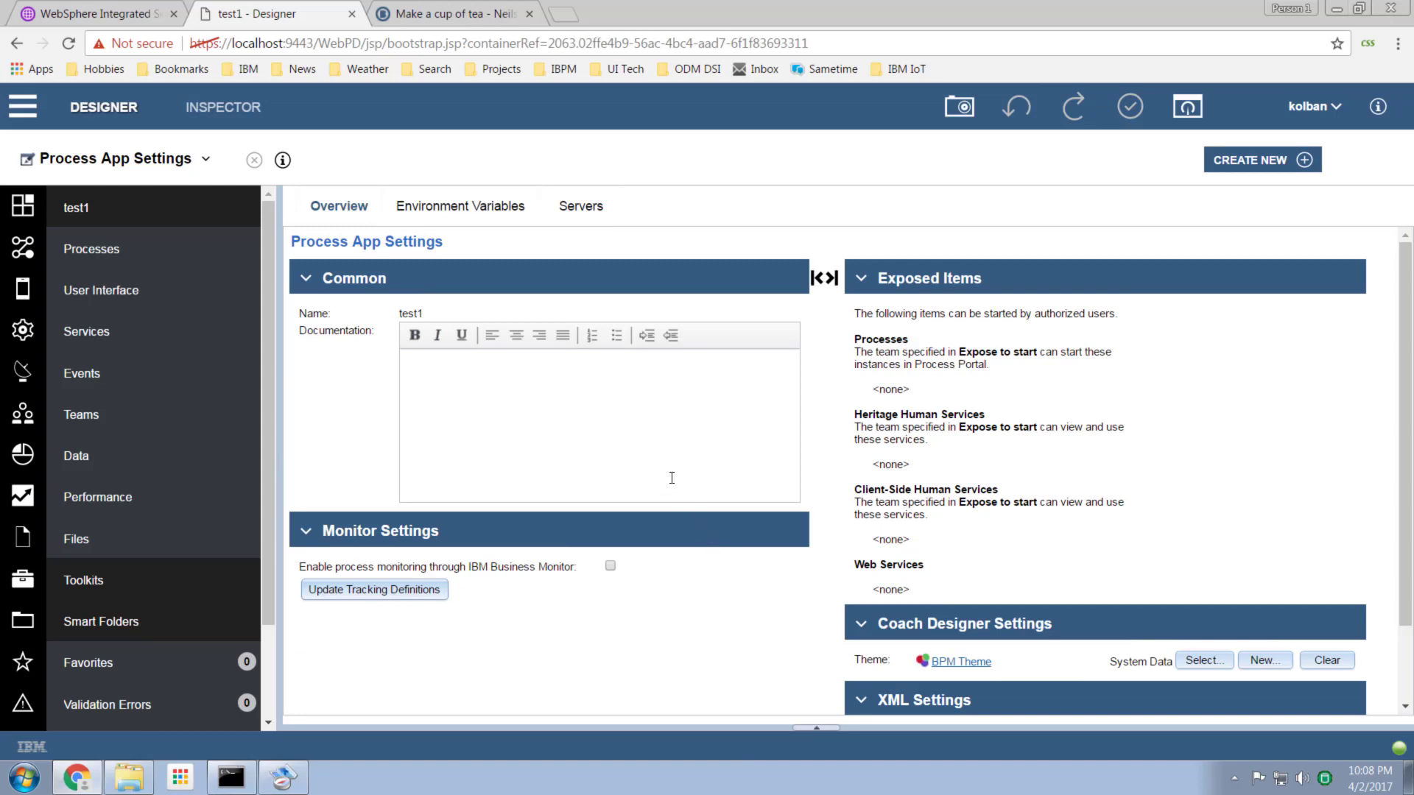
{"action": "mouse_move", "coordinate": [576, 396]}
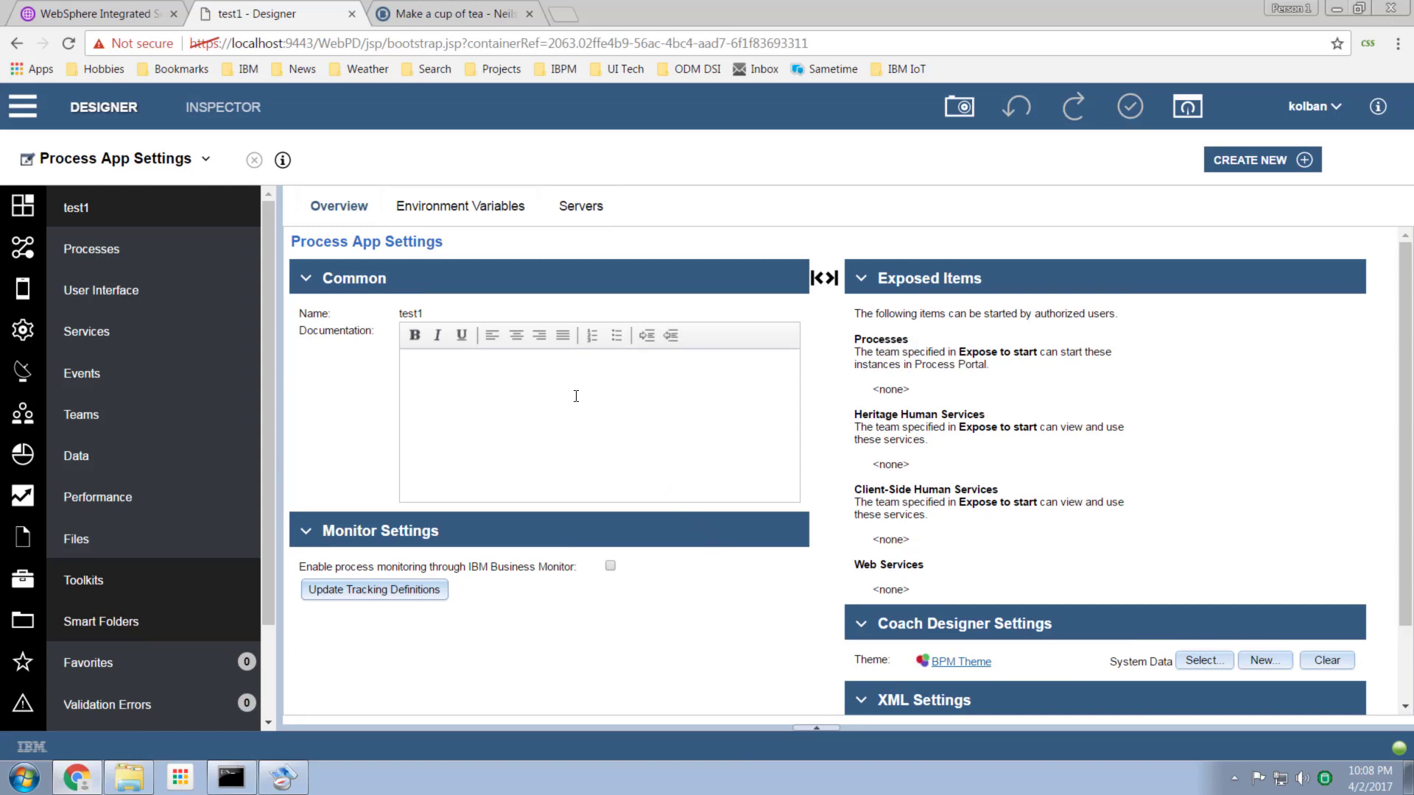
{"action": "mouse_move", "coordinate": [349, 313]}
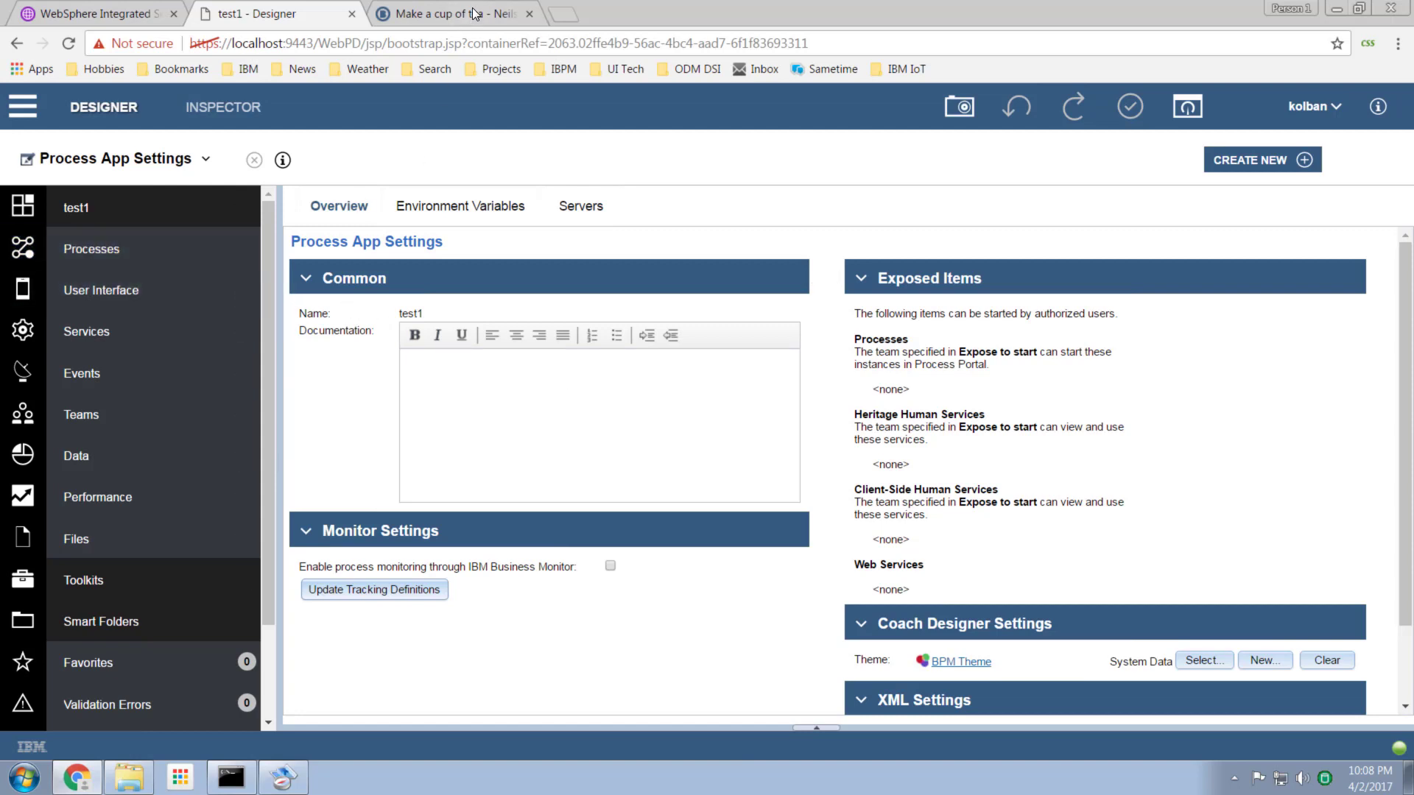
Check the Add tea bag to Cup details in Blueworks Live, then return to test1
{"action": "left_click", "coordinate": [451, 13]}
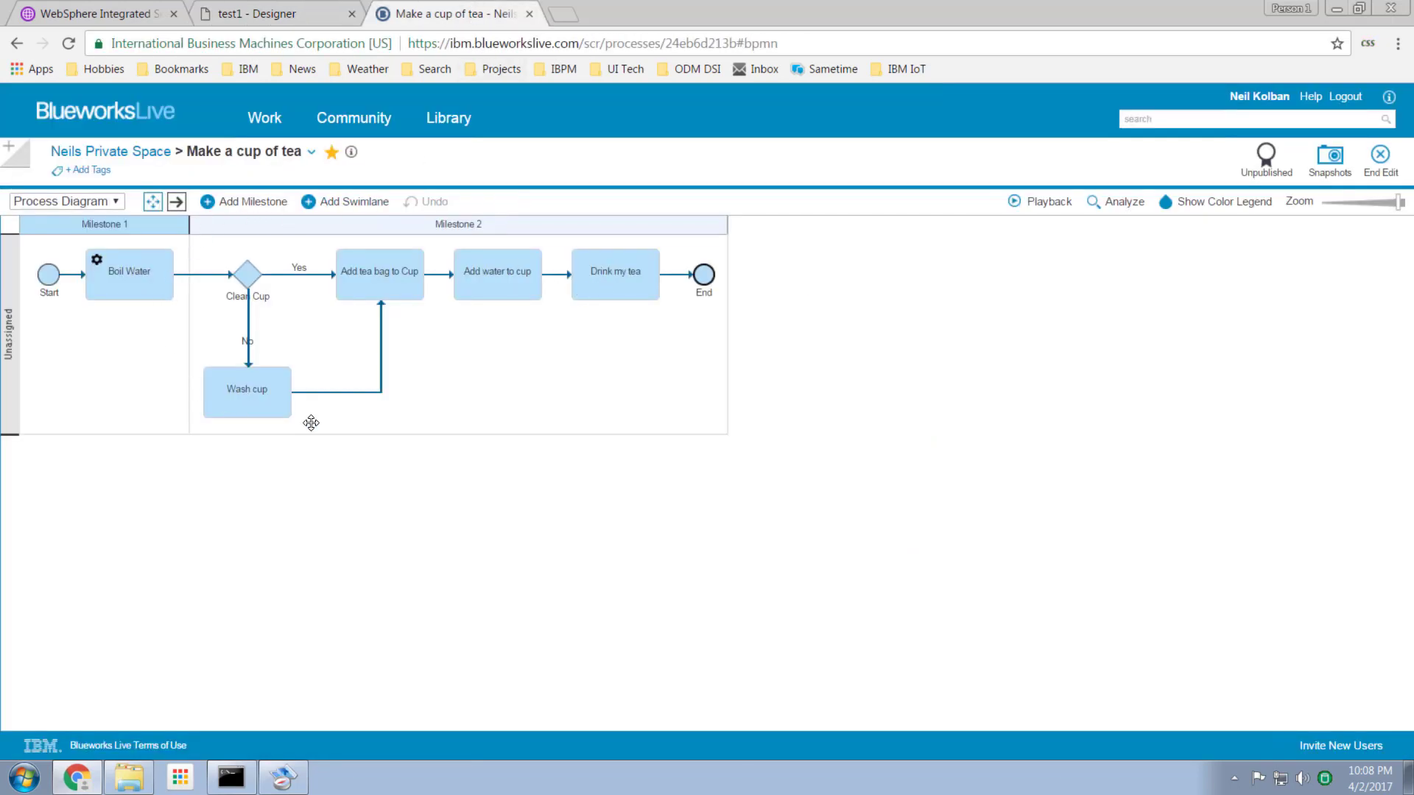
{"action": "mouse_move", "coordinate": [422, 414]}
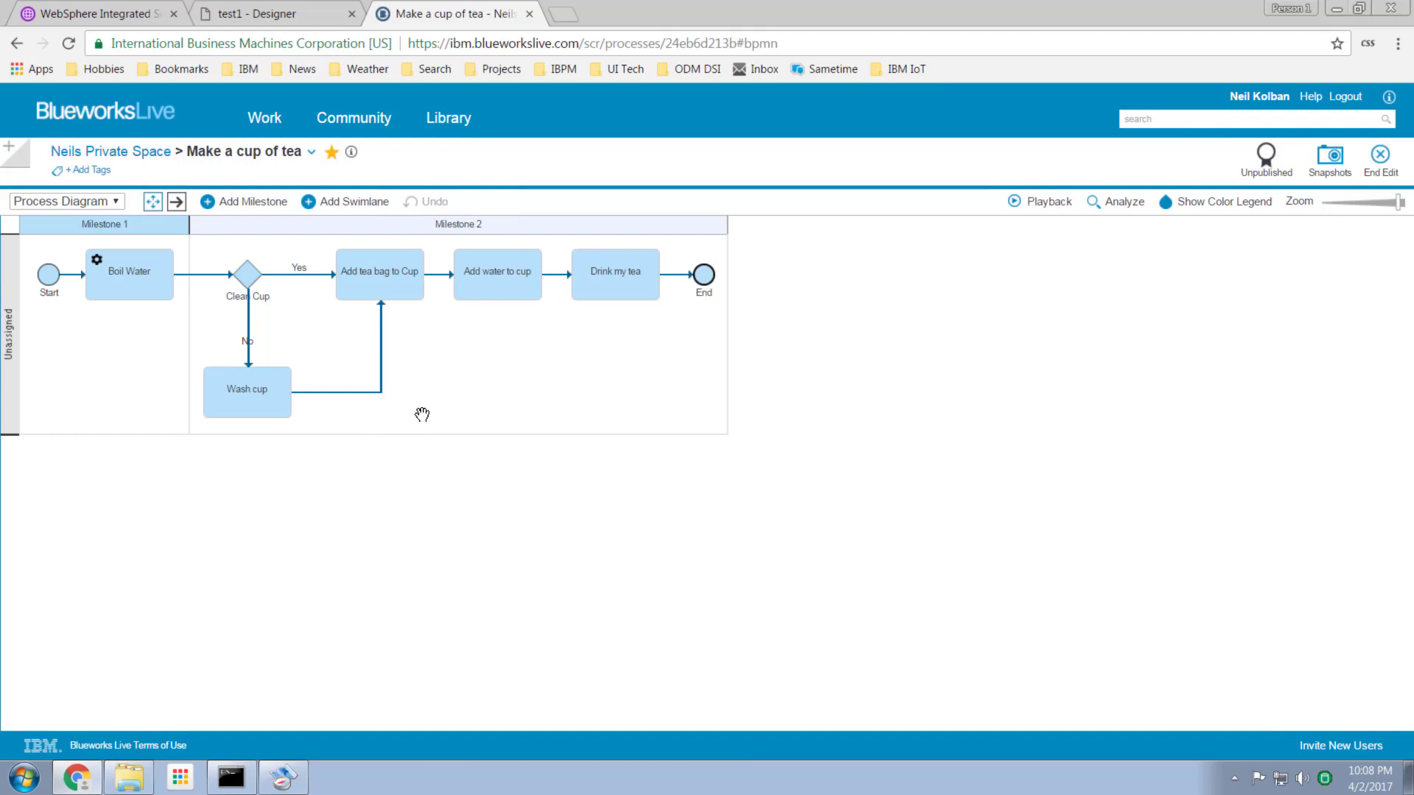
{"action": "mouse_move", "coordinate": [417, 269]}
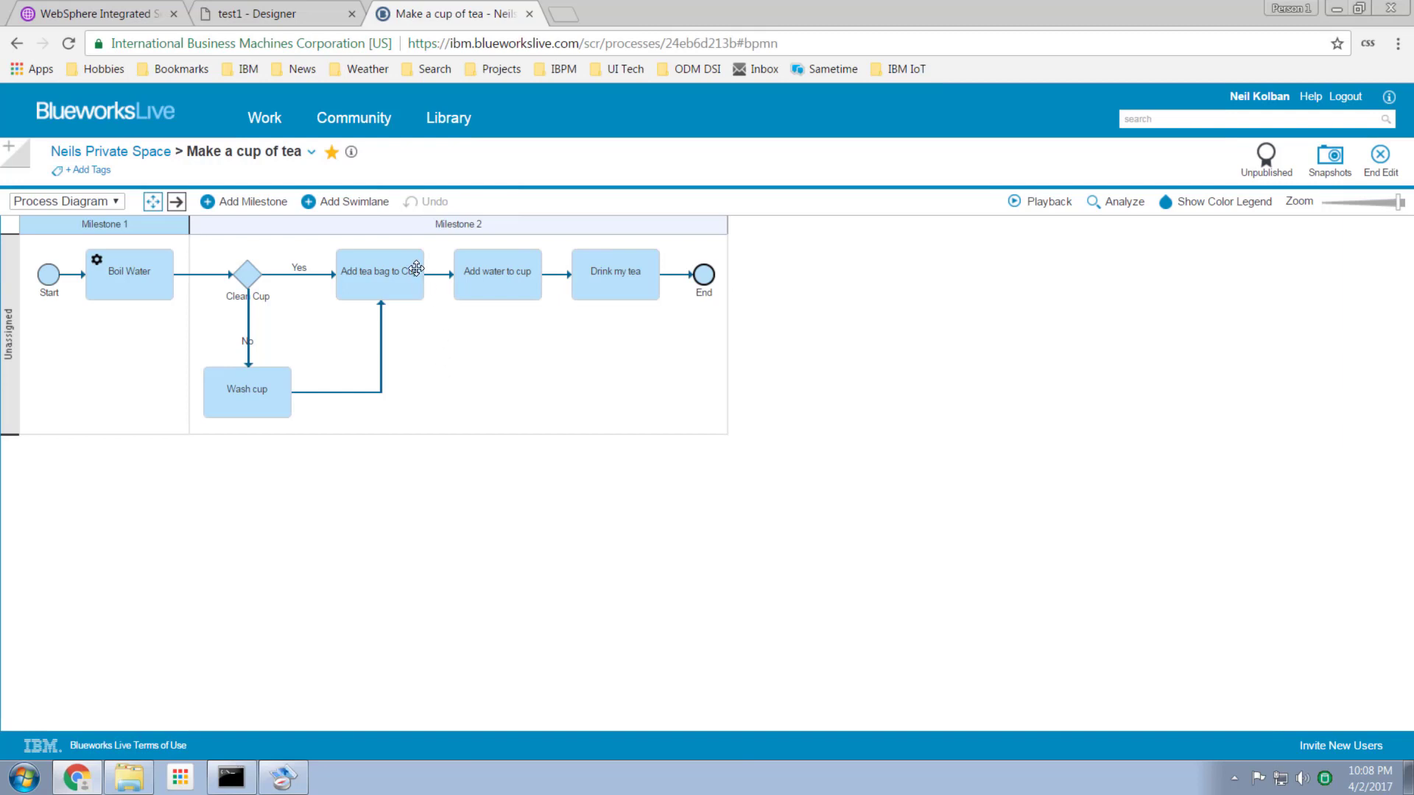
{"action": "mouse_move", "coordinate": [349, 276]}
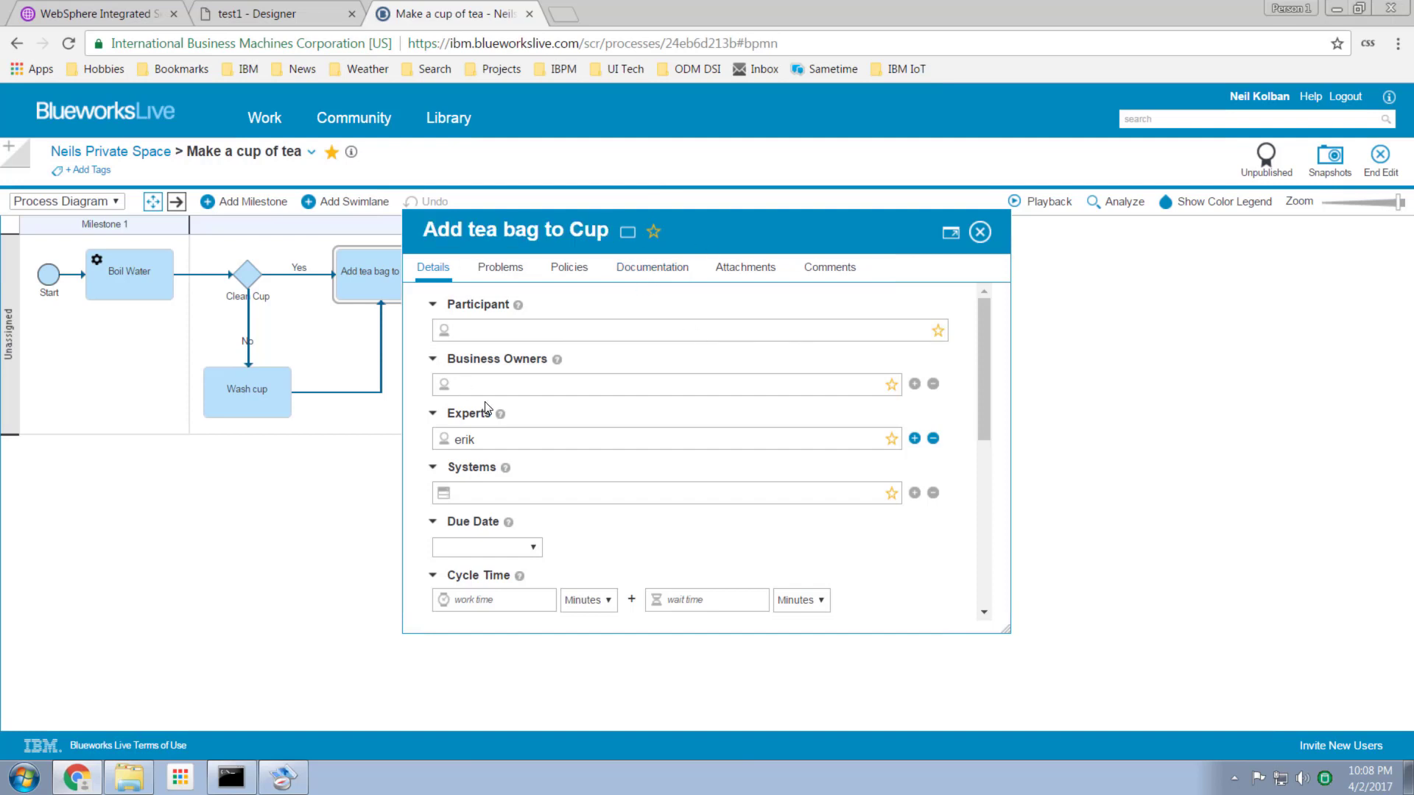
{"action": "left_click", "coordinate": [979, 232]}
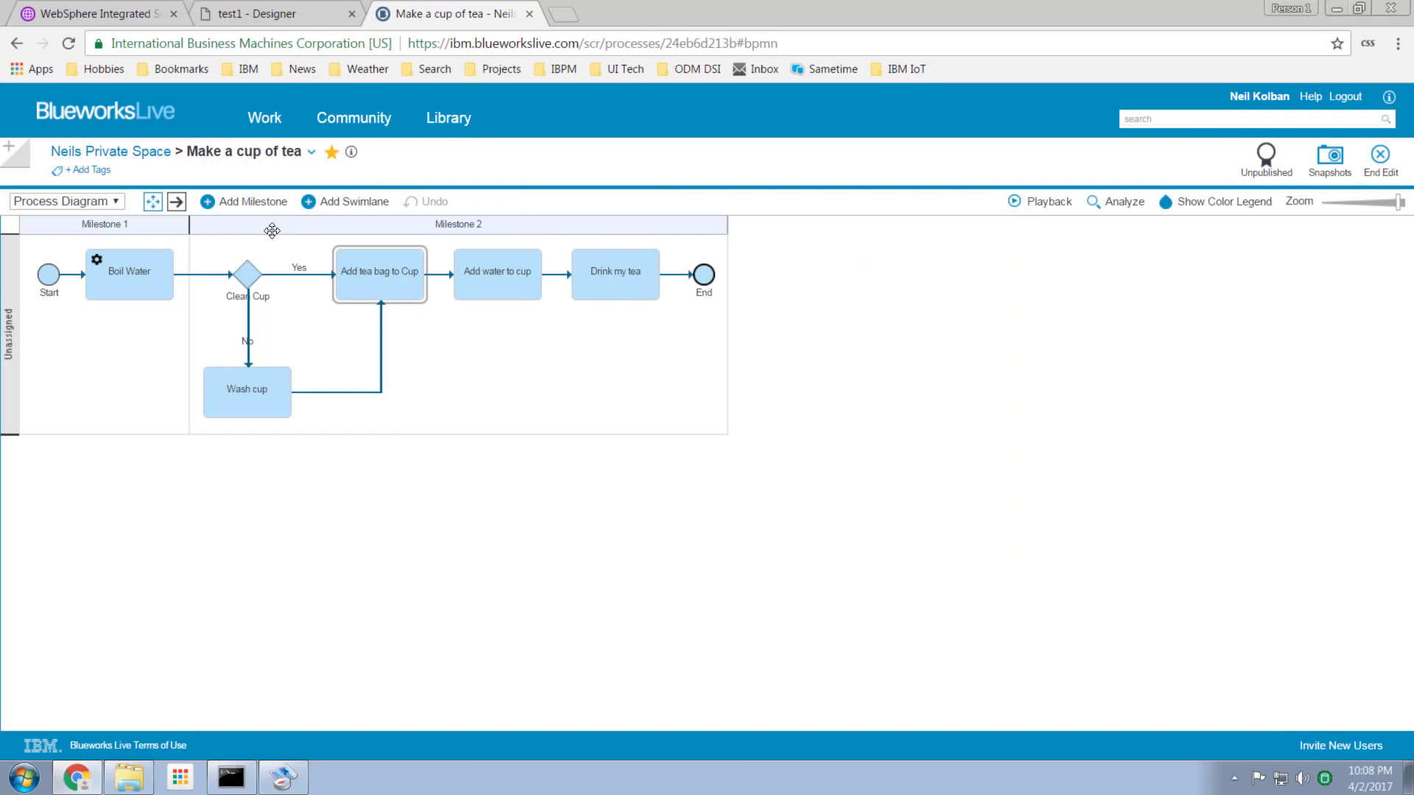
{"action": "mouse_move", "coordinate": [358, 258]}
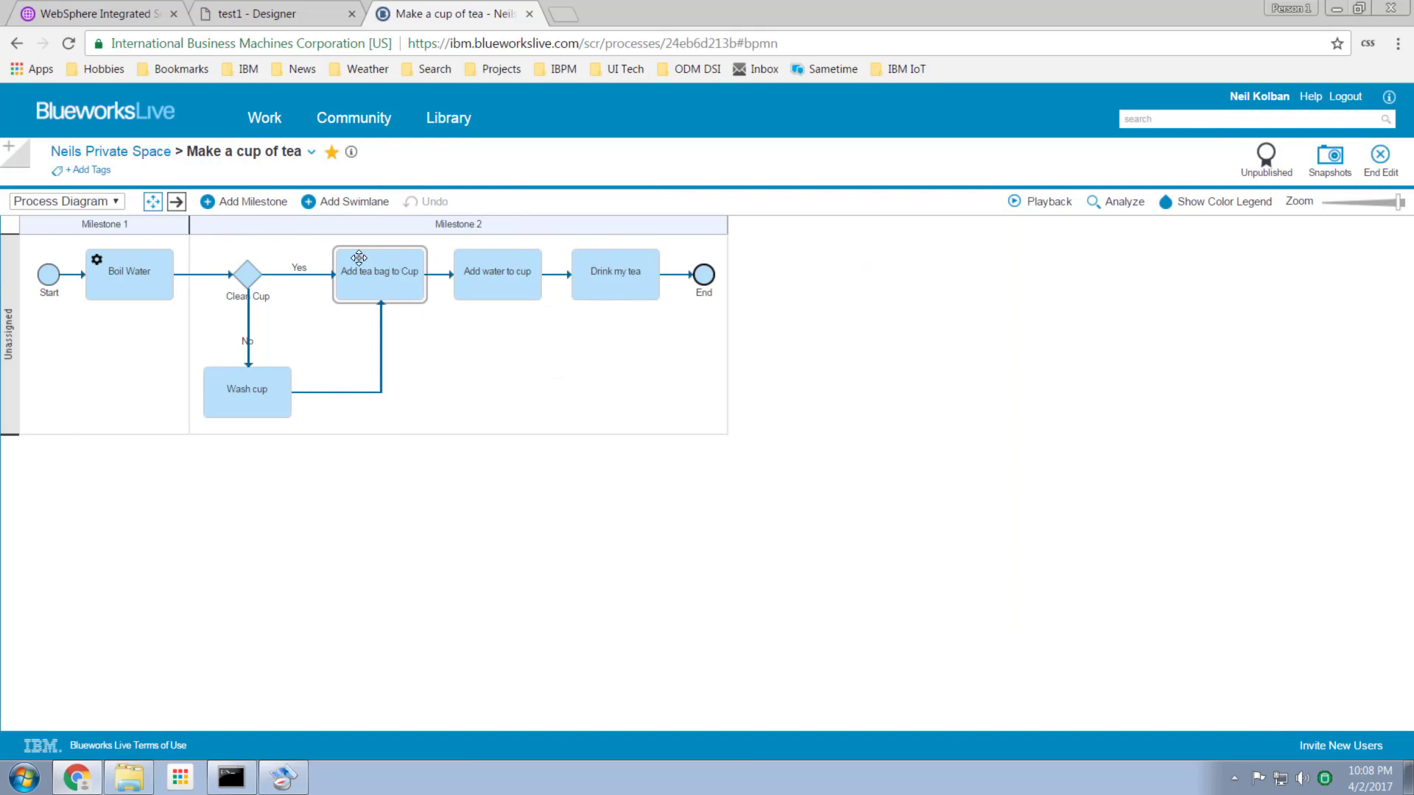
{"action": "left_click", "coordinate": [274, 13]}
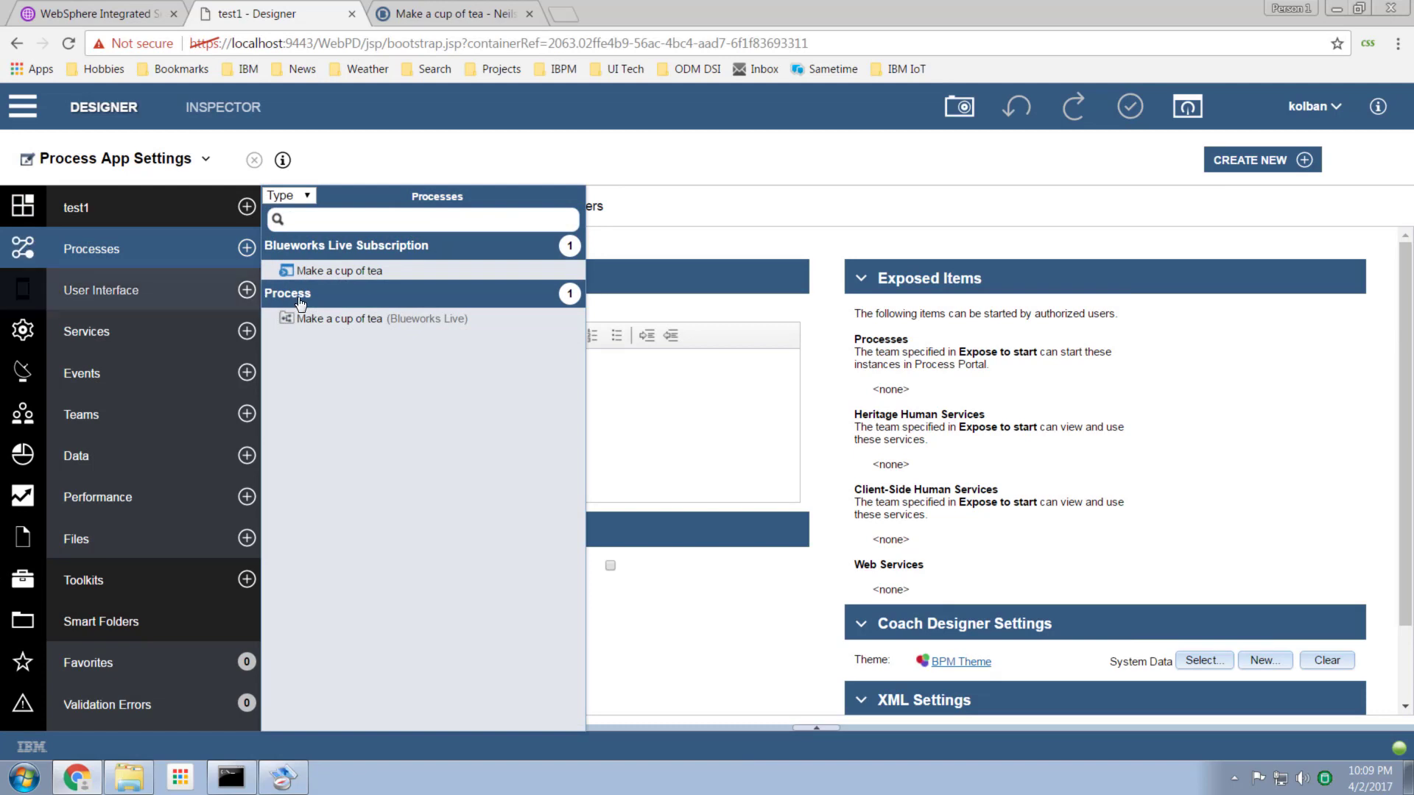
Open the imported Make a cup of tea process and compare it with Blueworks Live
{"action": "left_click", "coordinate": [369, 318]}
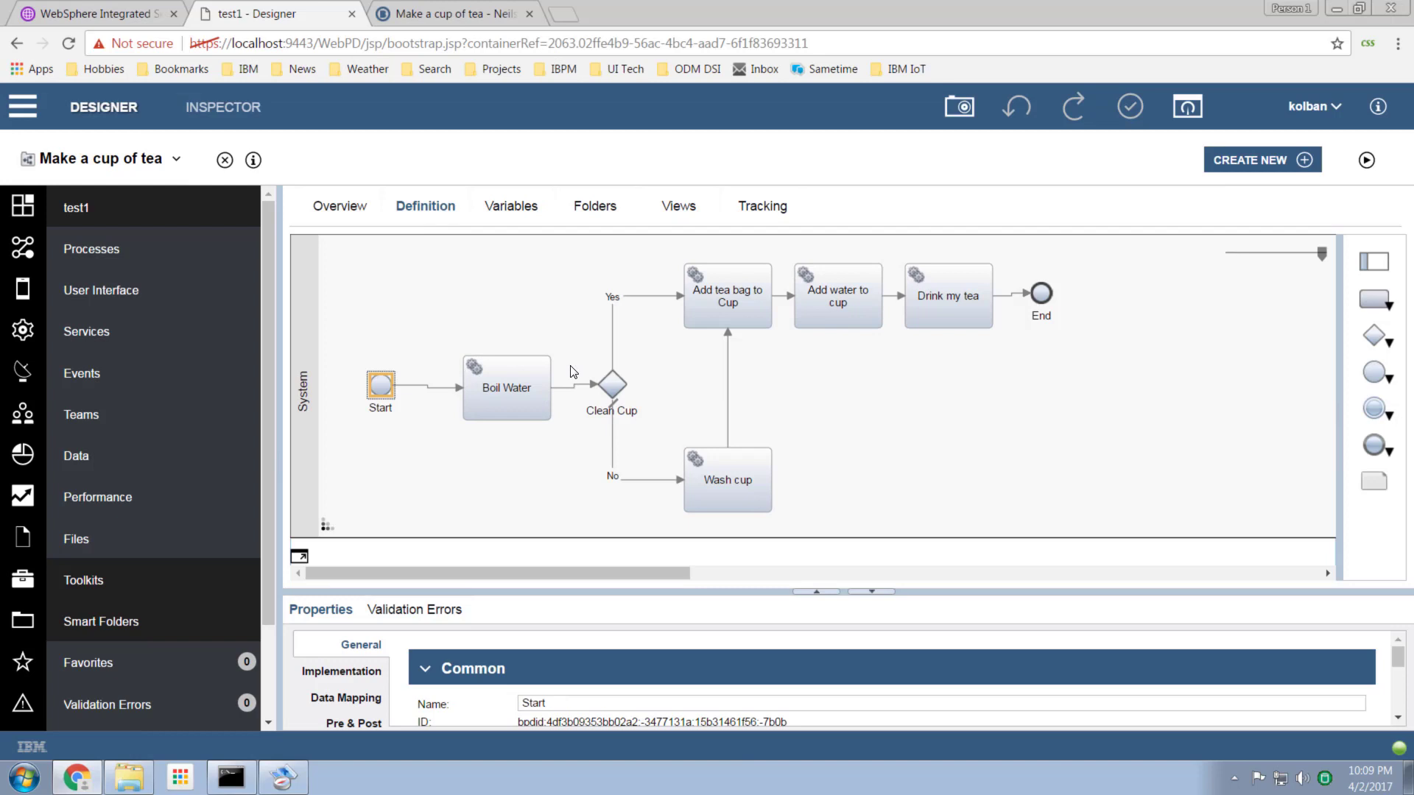
{"action": "mouse_move", "coordinate": [583, 365]}
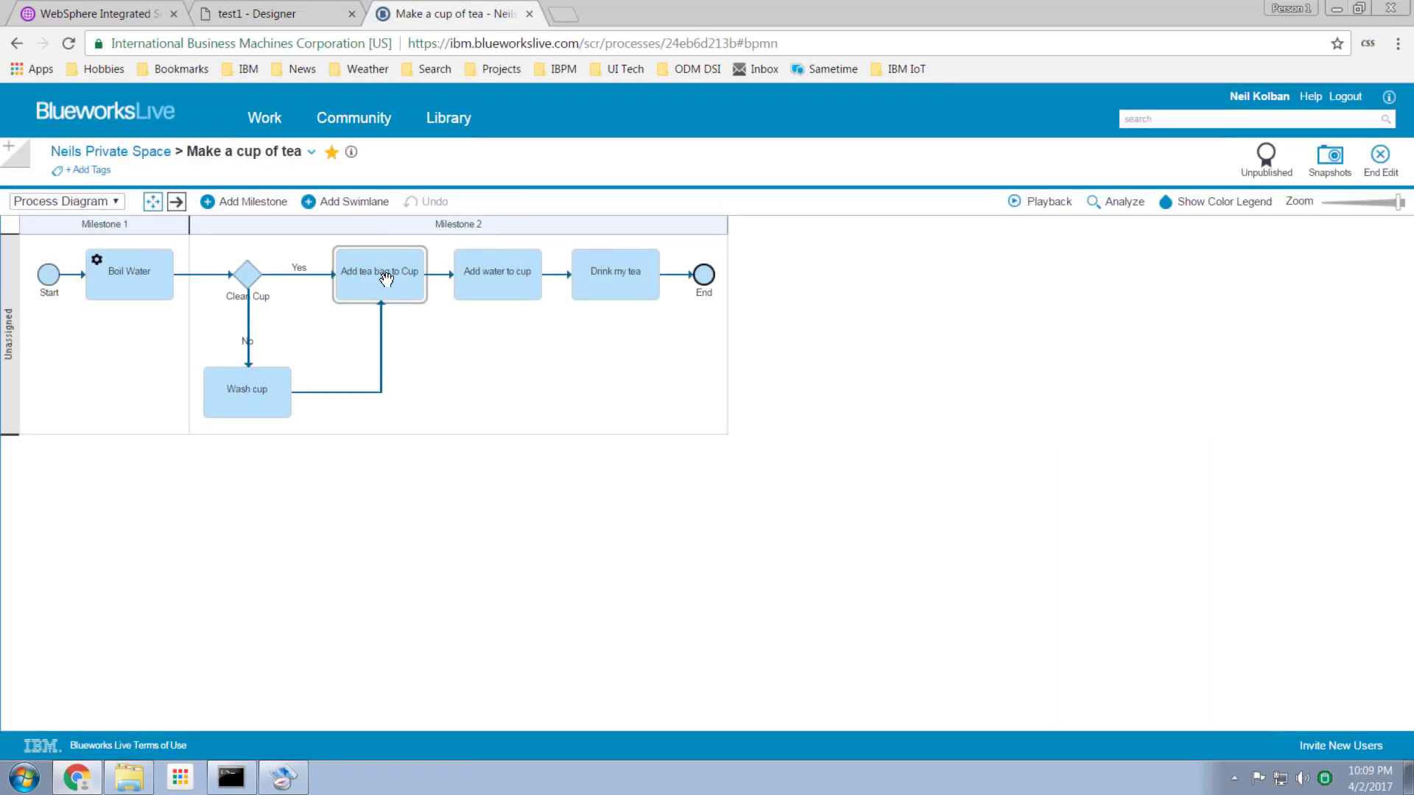
{"action": "mouse_move", "coordinate": [93, 256]}
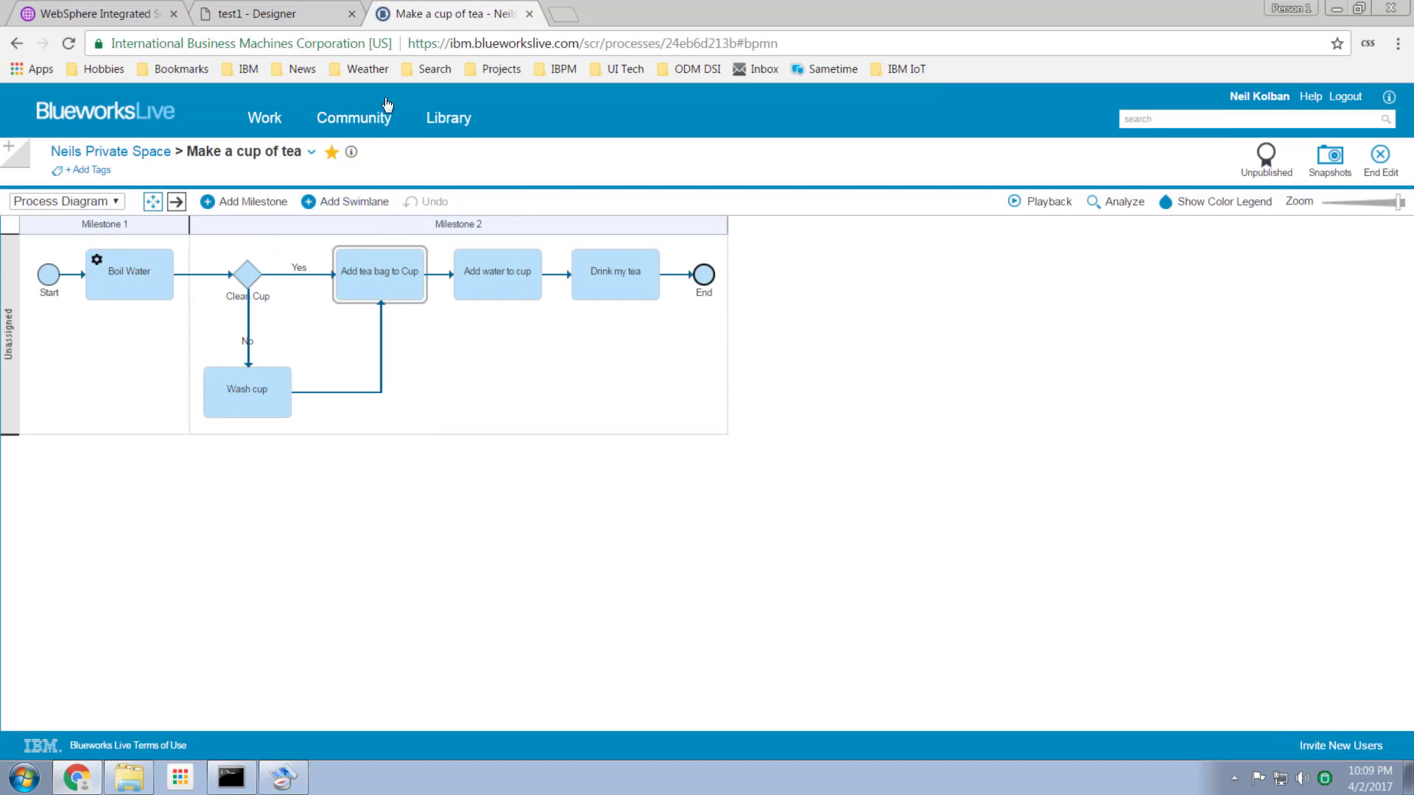
{"action": "left_click", "coordinate": [275, 13]}
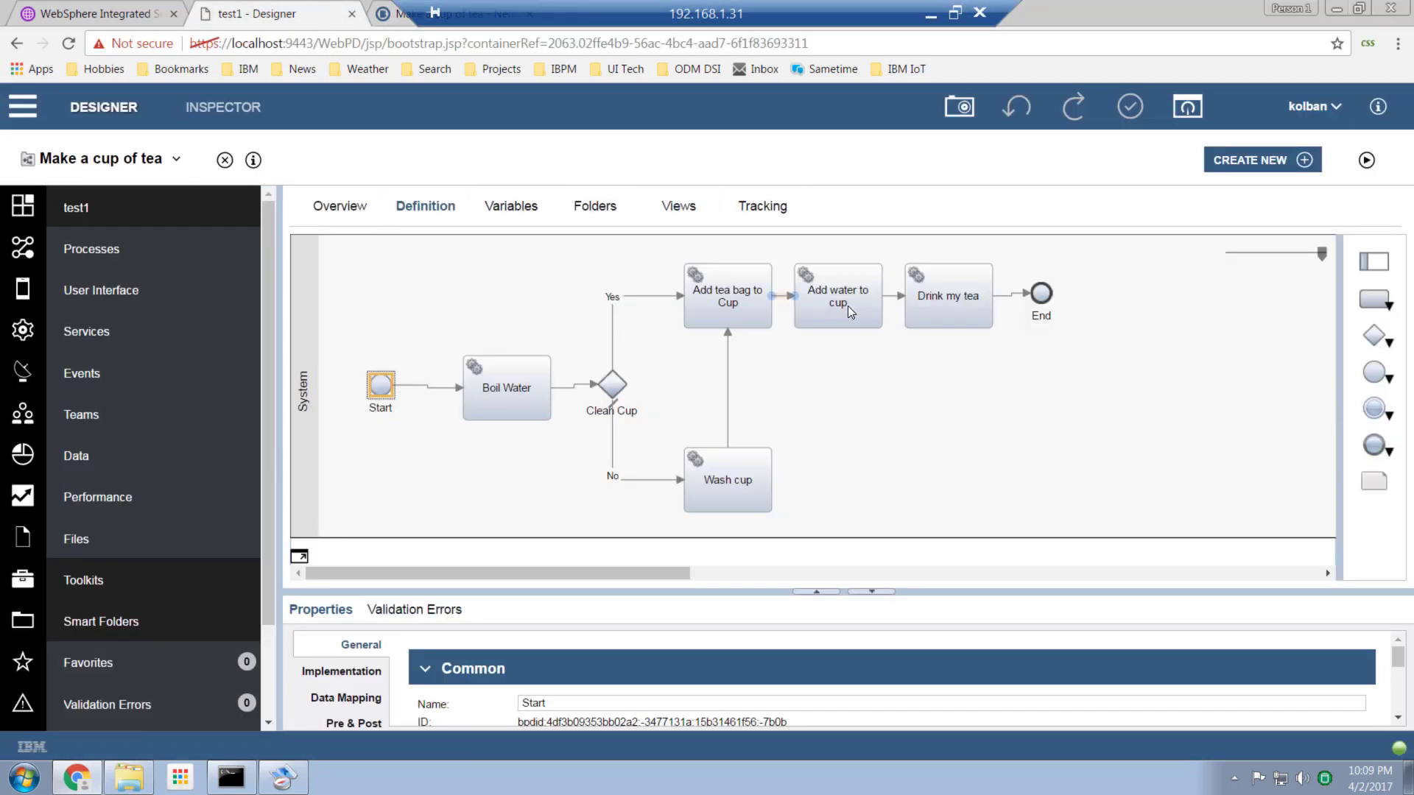
Select the Boil Water activity in the imported process
{"action": "left_click", "coordinate": [506, 388]}
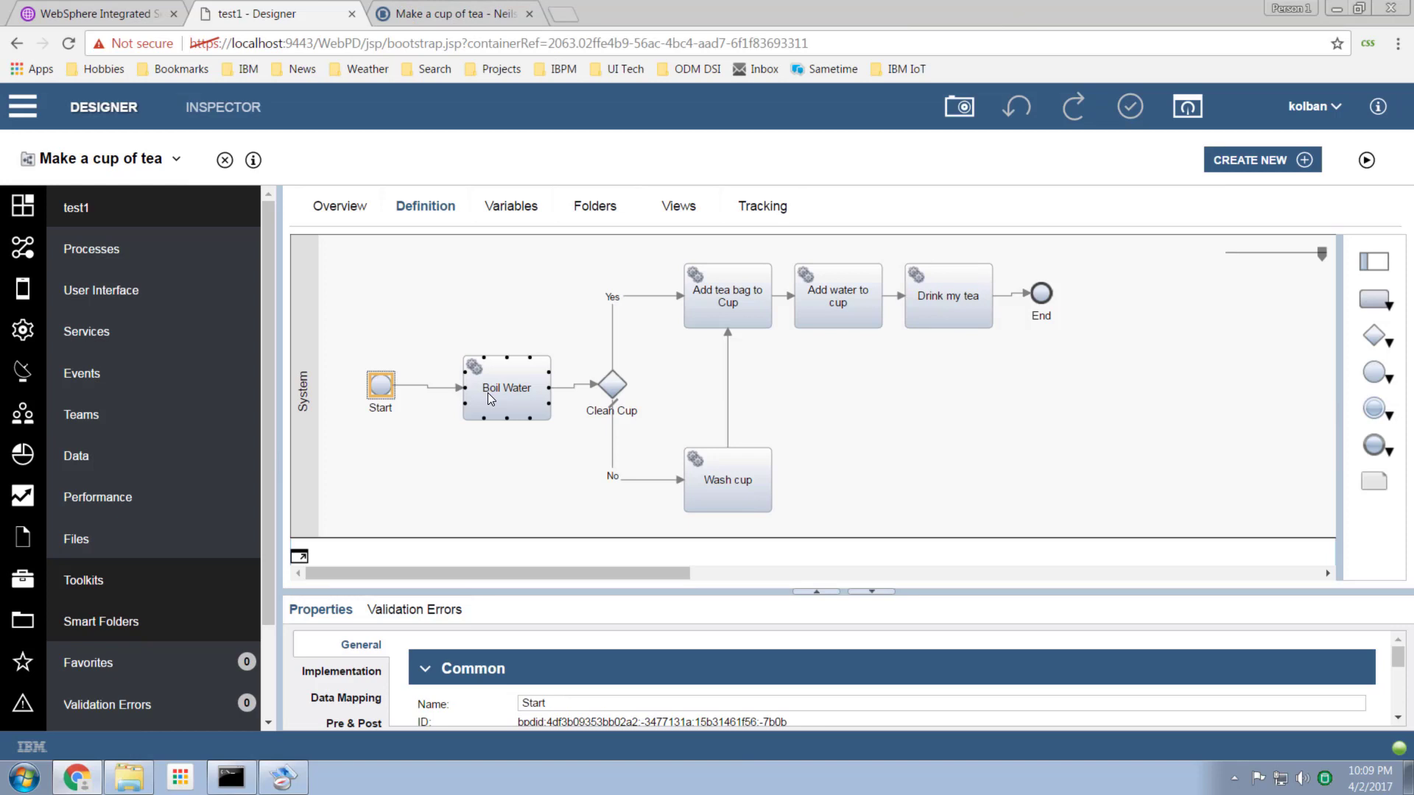
{"action": "mouse_move", "coordinate": [493, 397]}
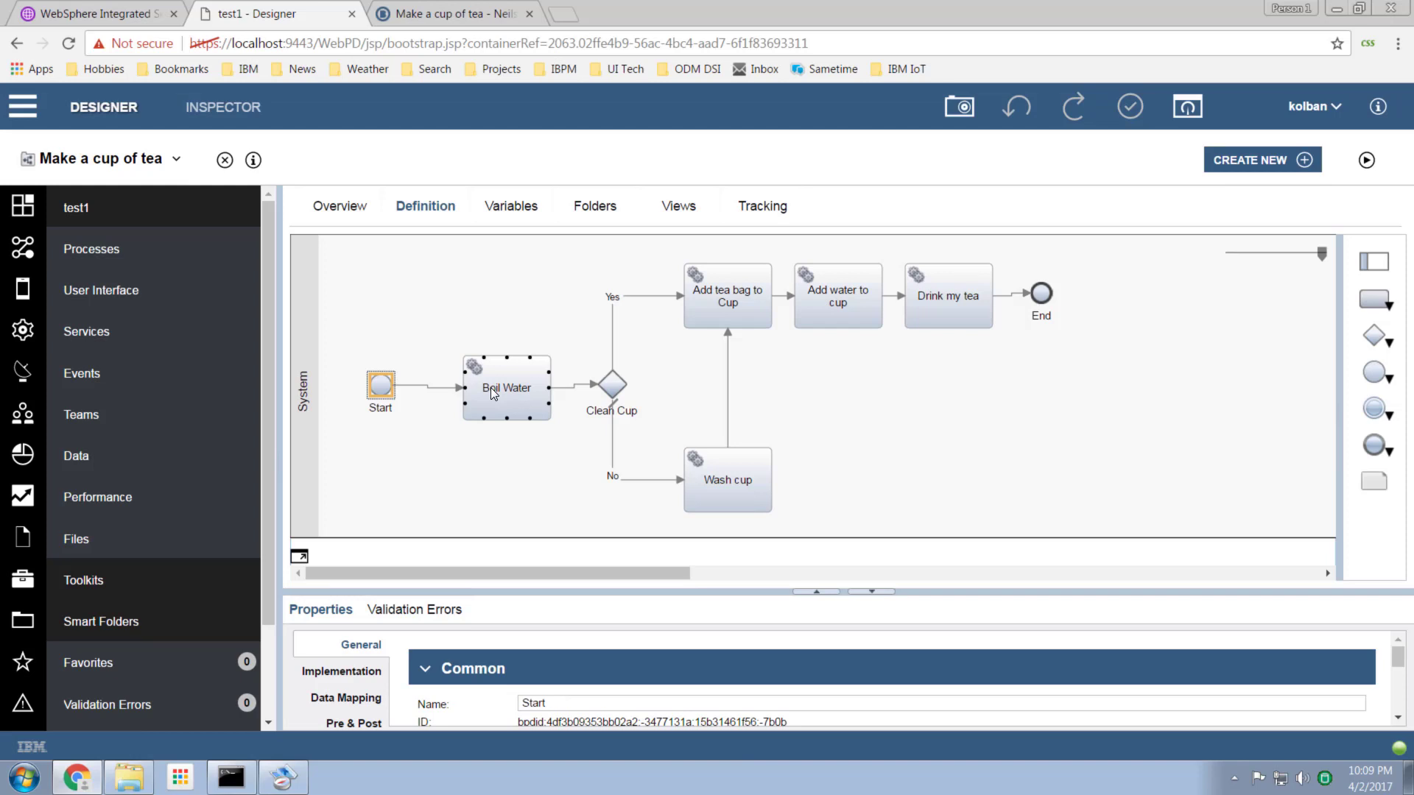
{"action": "mouse_move", "coordinate": [494, 410]}
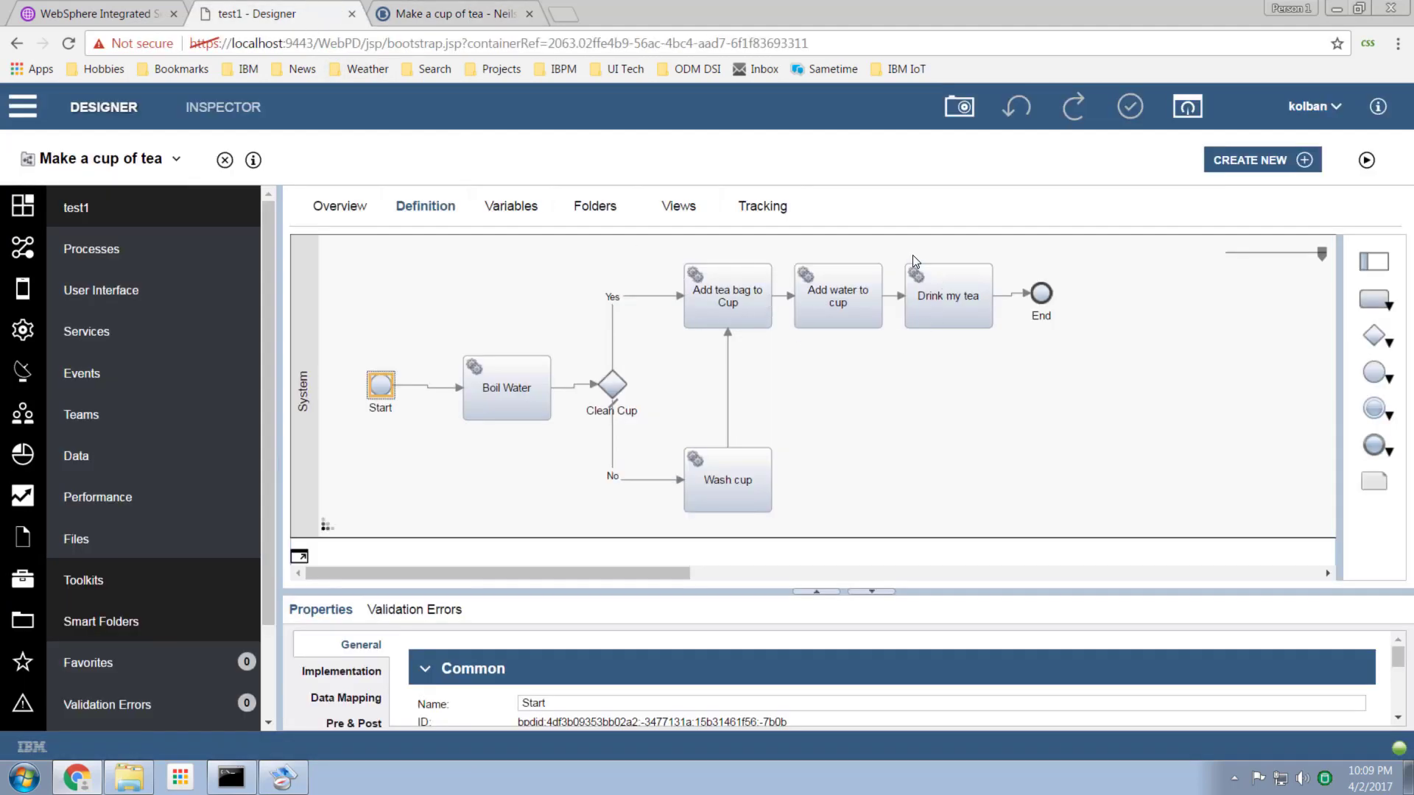
{"action": "mouse_move", "coordinate": [997, 345]}
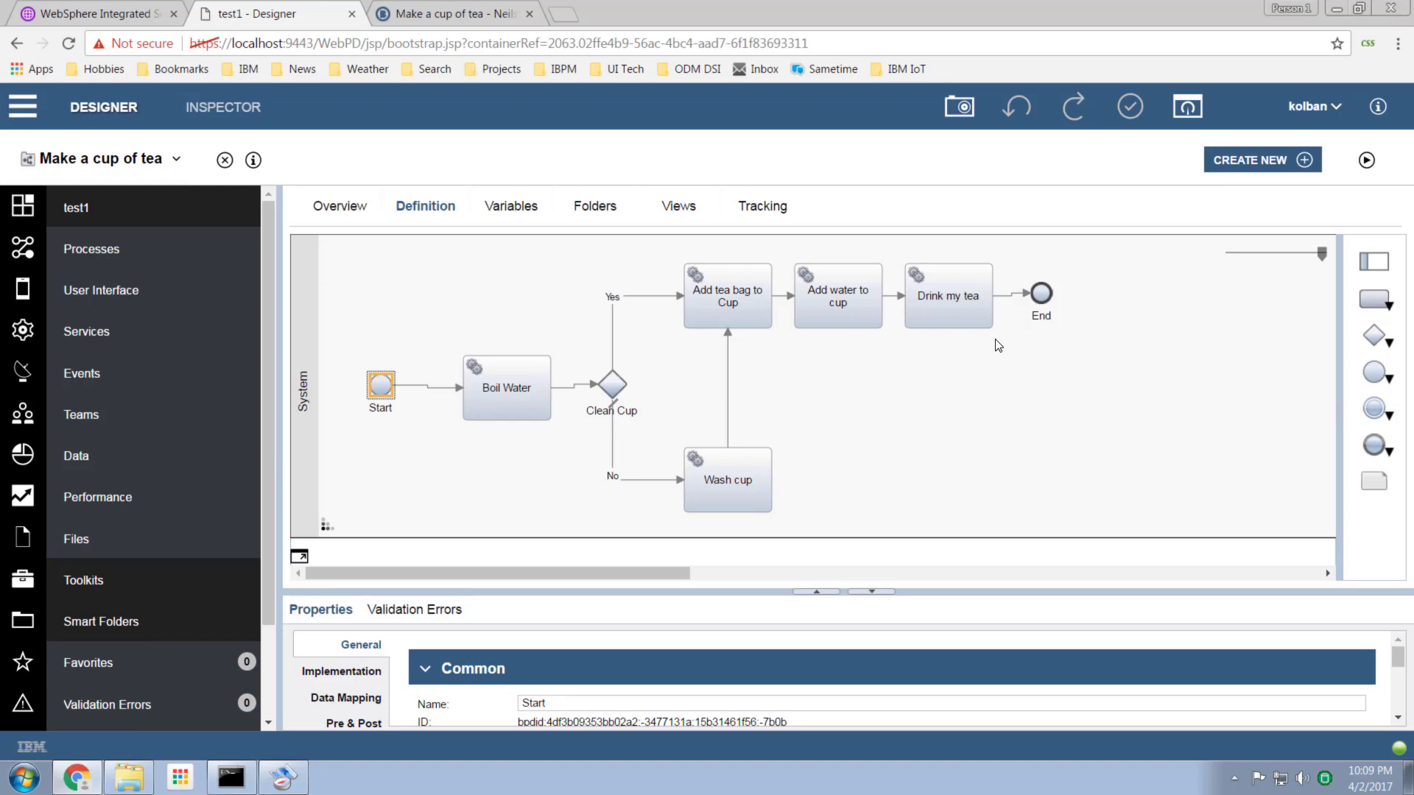
{"action": "mouse_move", "coordinate": [758, 491]}
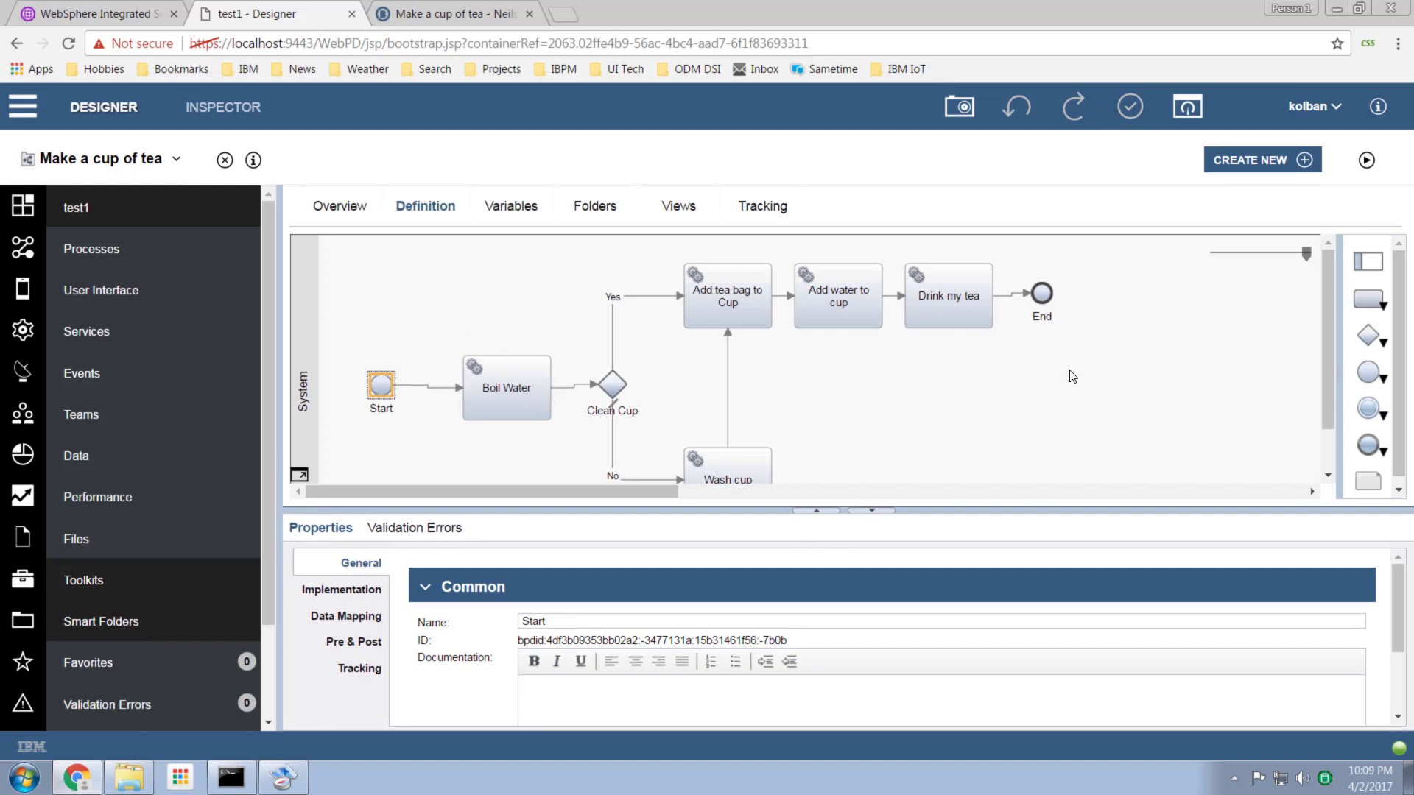
{"action": "mouse_move", "coordinate": [830, 278]}
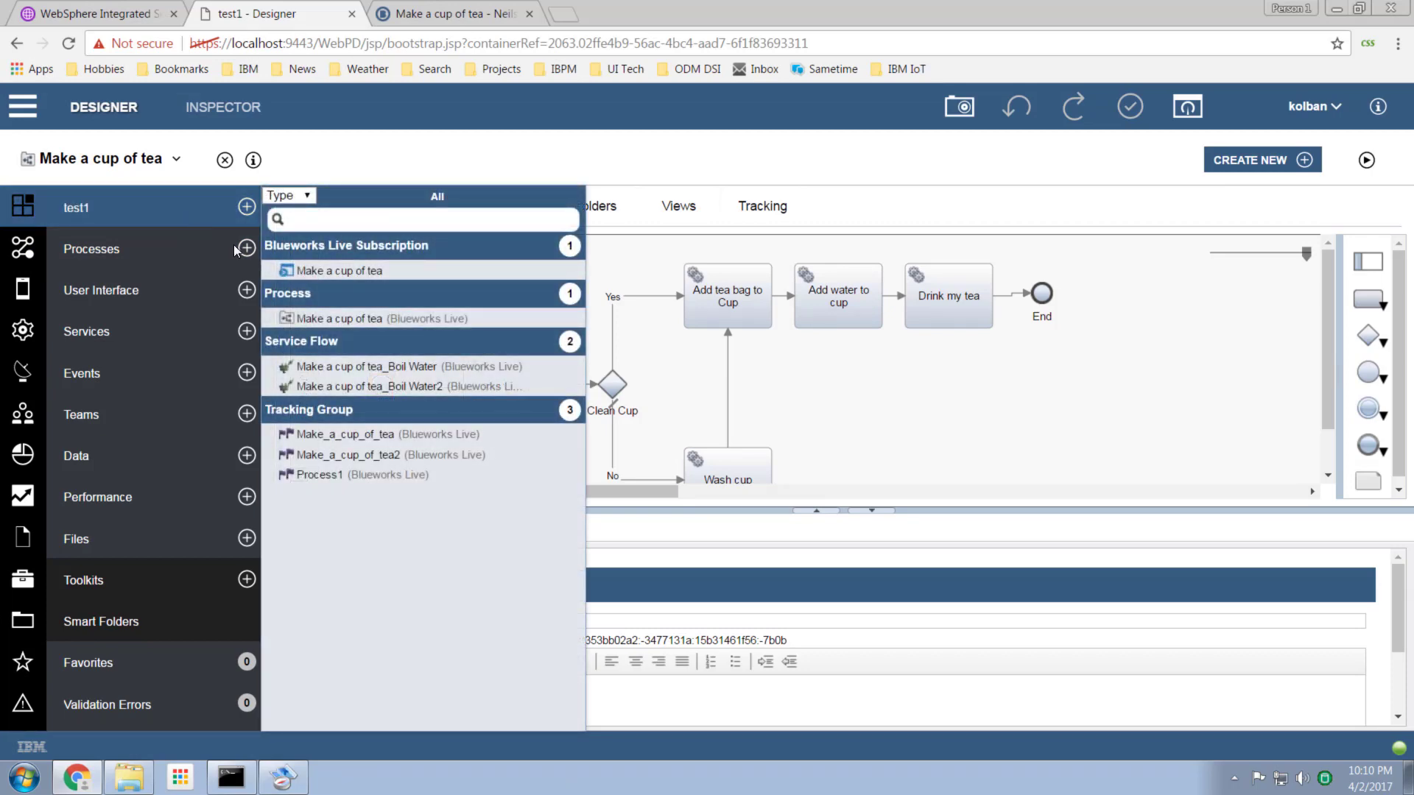
Open the Make a cup of tea Blueworks Live Subscription from the flyout
{"action": "left_click", "coordinate": [338, 271]}
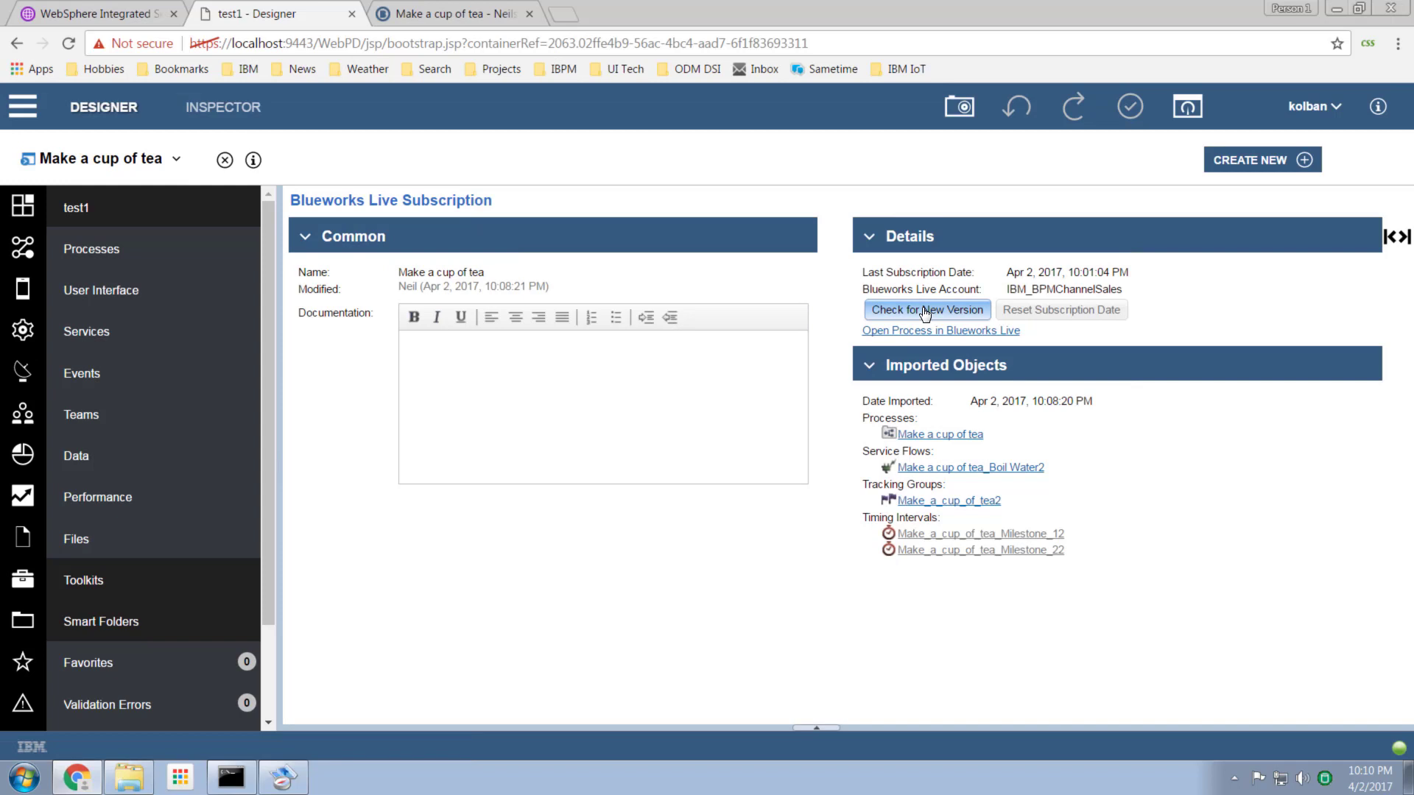
{"action": "mouse_move", "coordinate": [944, 350]}
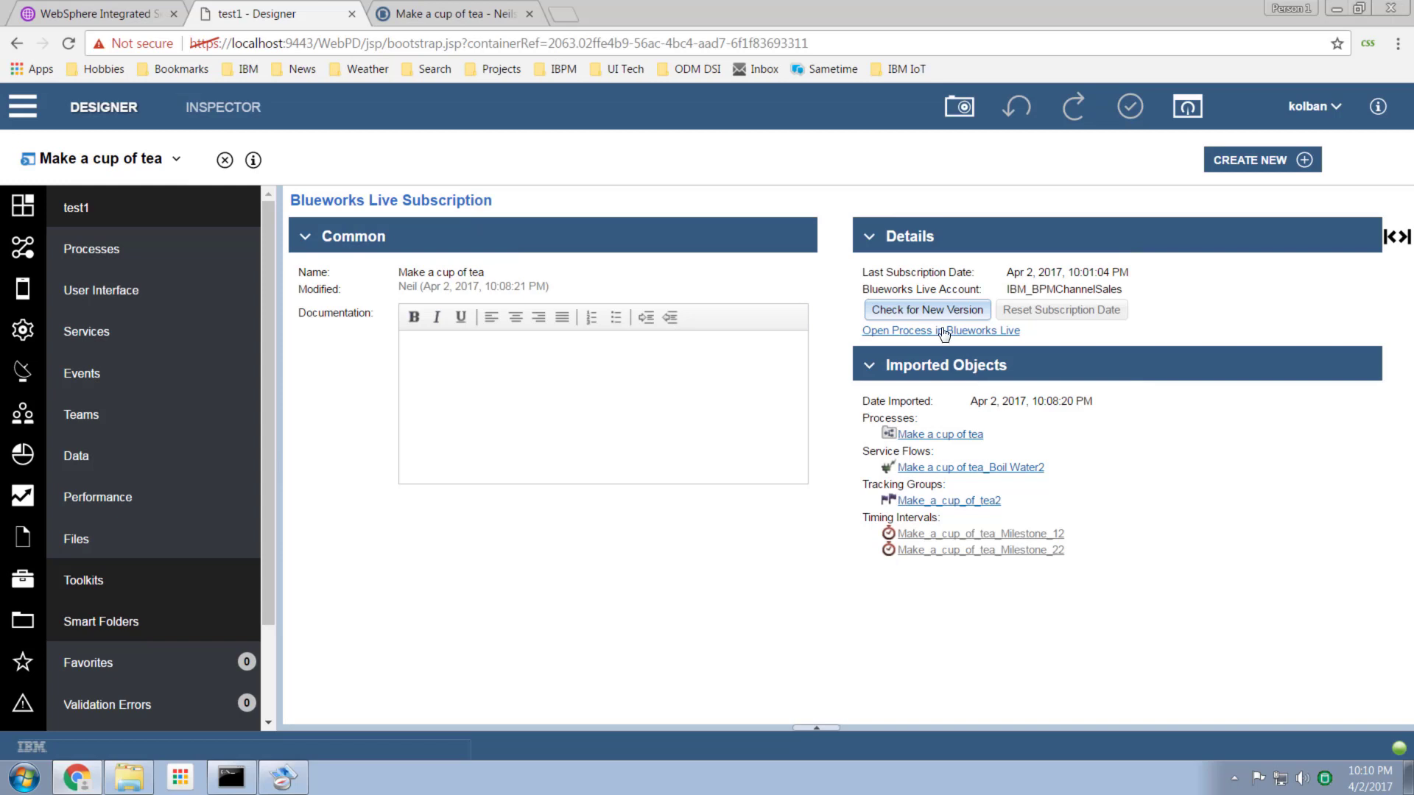
{"action": "mouse_move", "coordinate": [91, 249]}
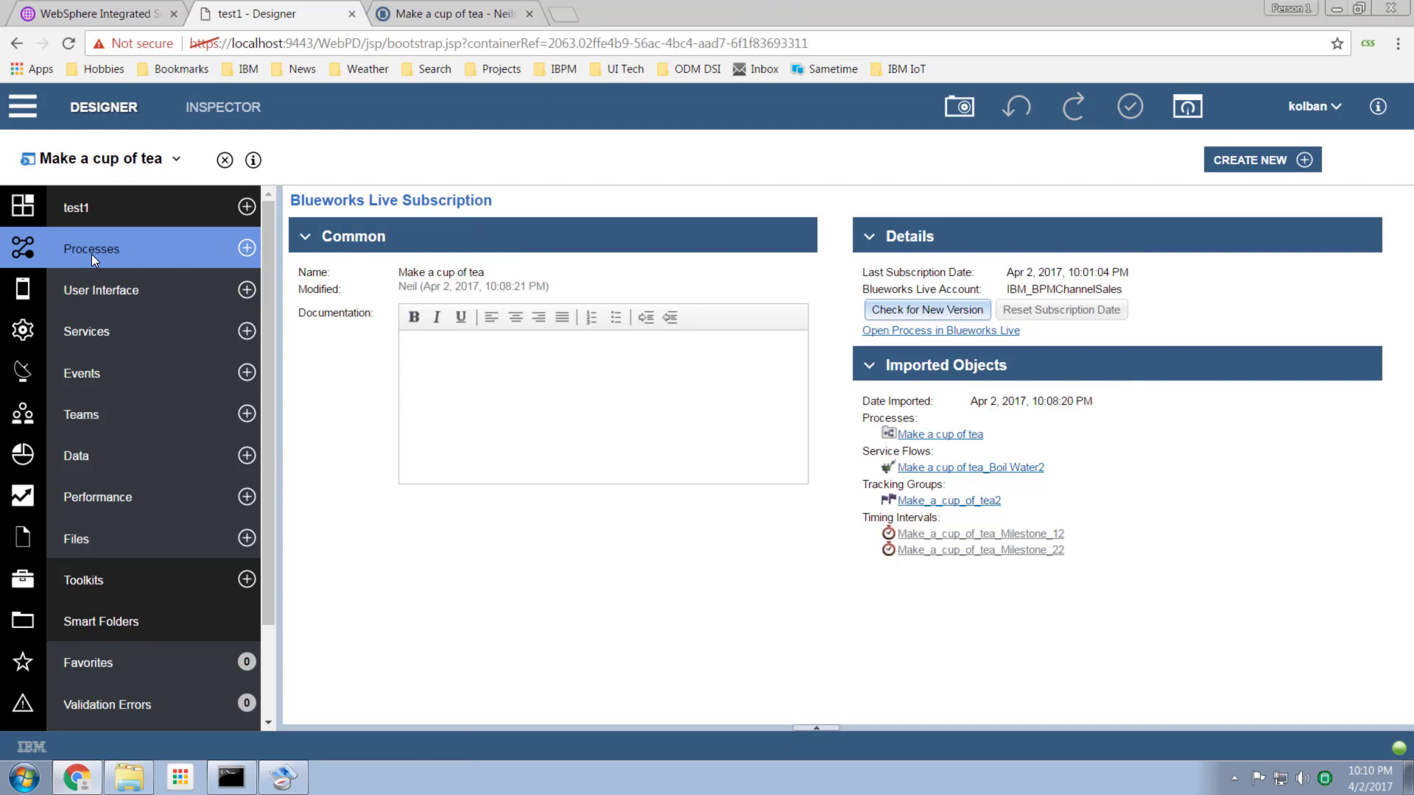